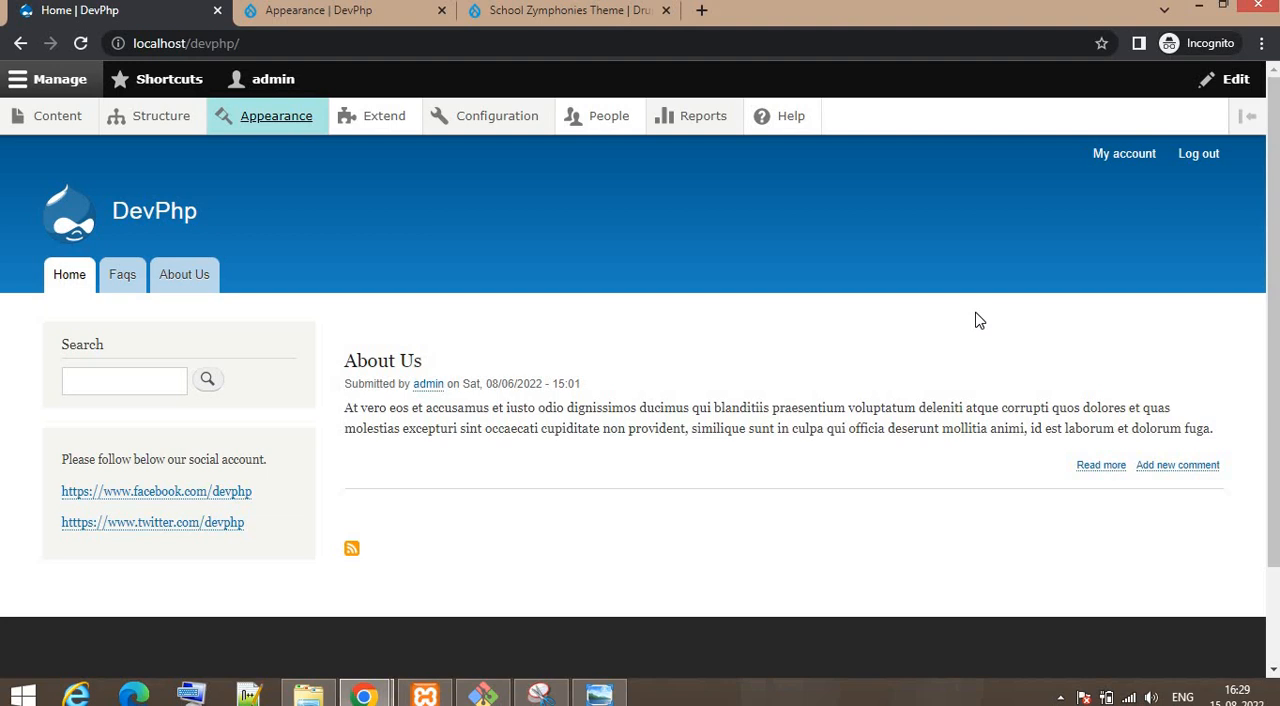
mouse_move(445, 367)
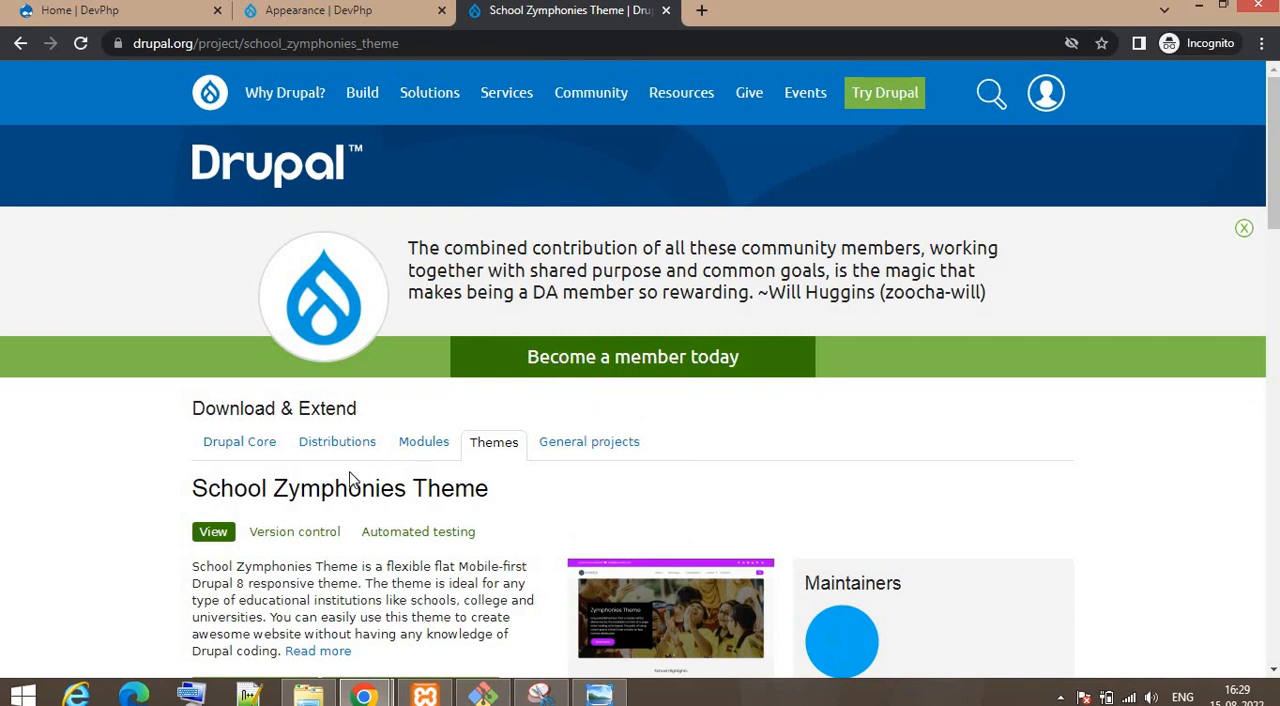
Scroll the School Zymphonies Theme page down to the 2.0.1 release's Composer install command.
scroll(down, 3)
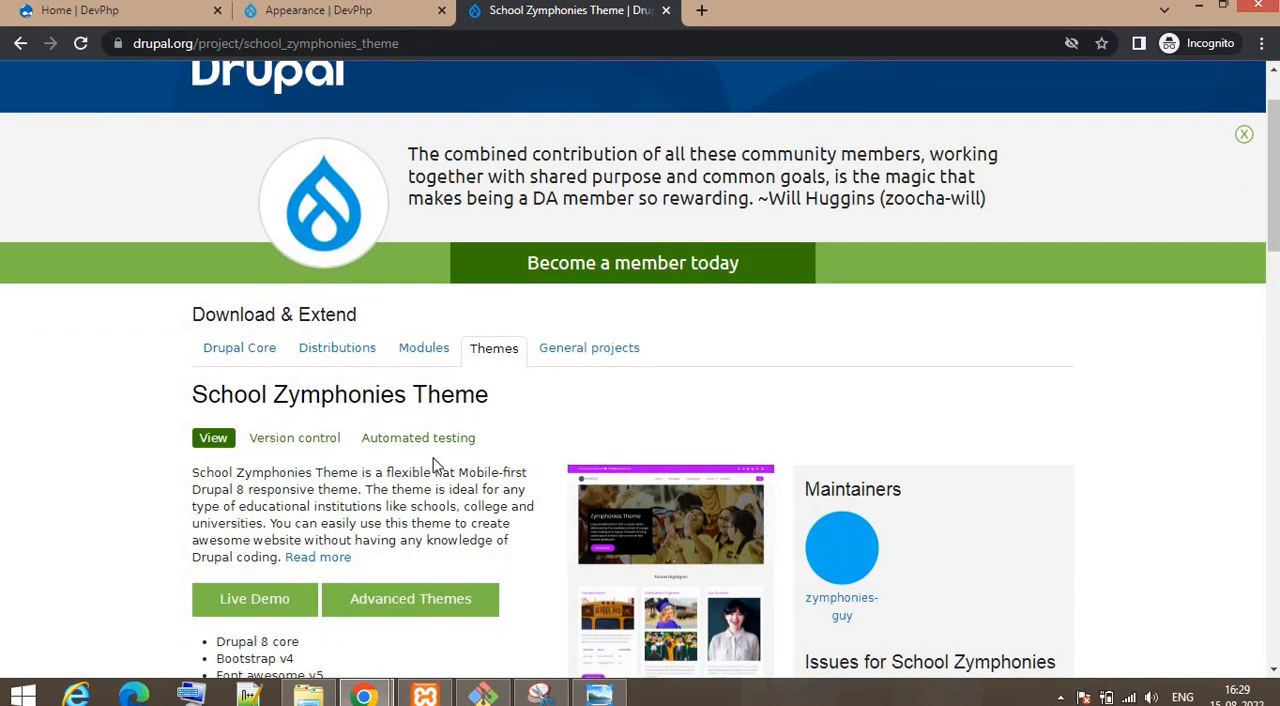
scroll(down, 3)
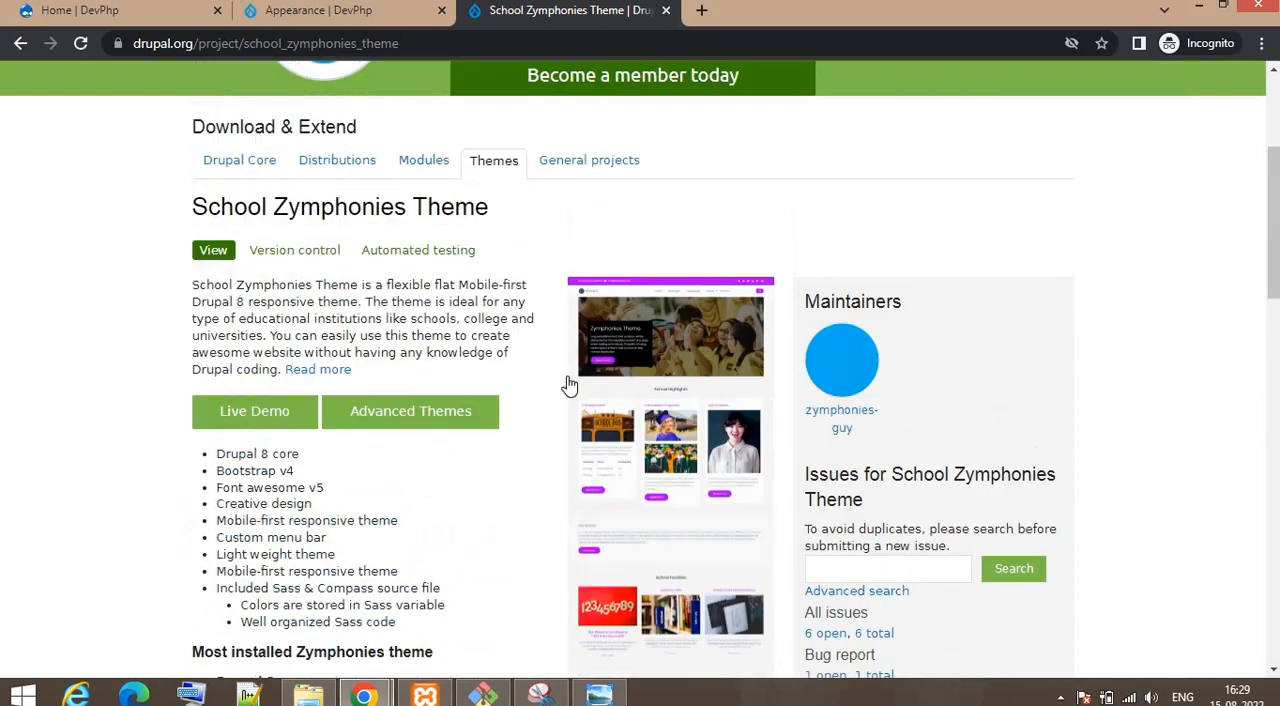
scroll(down, 3)
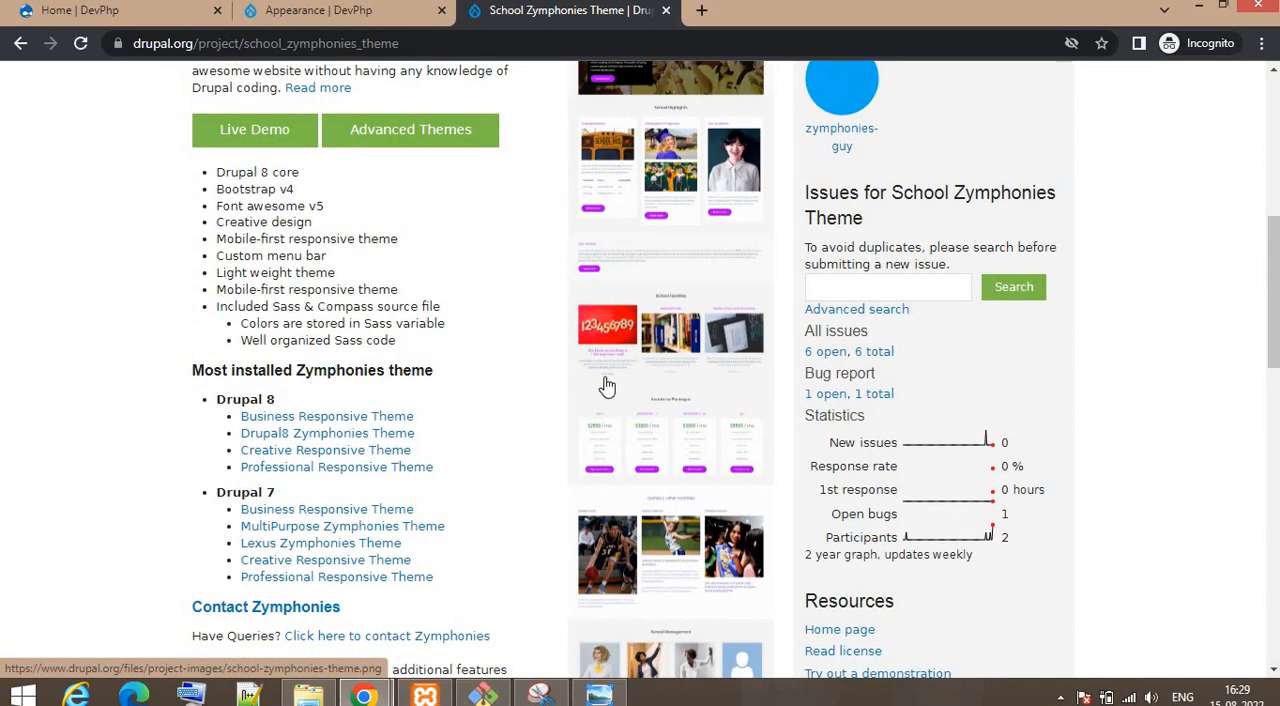
scroll(down, 3)
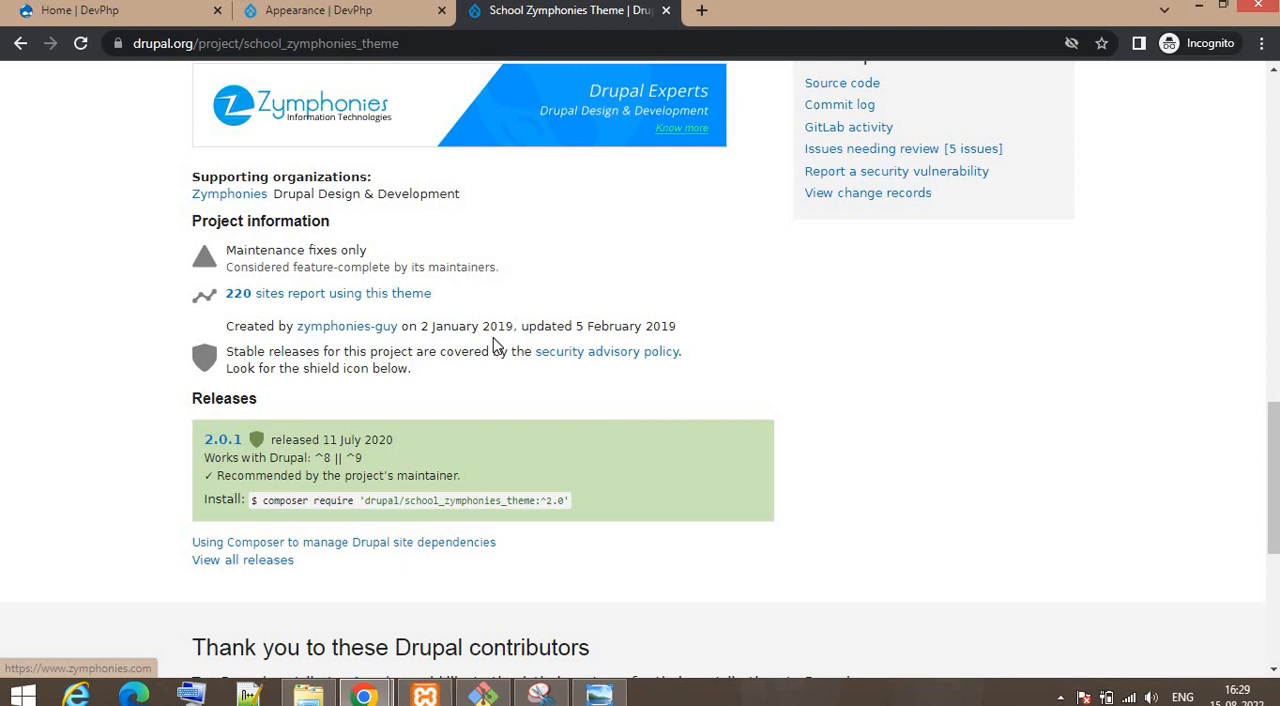
scroll(down, 3)
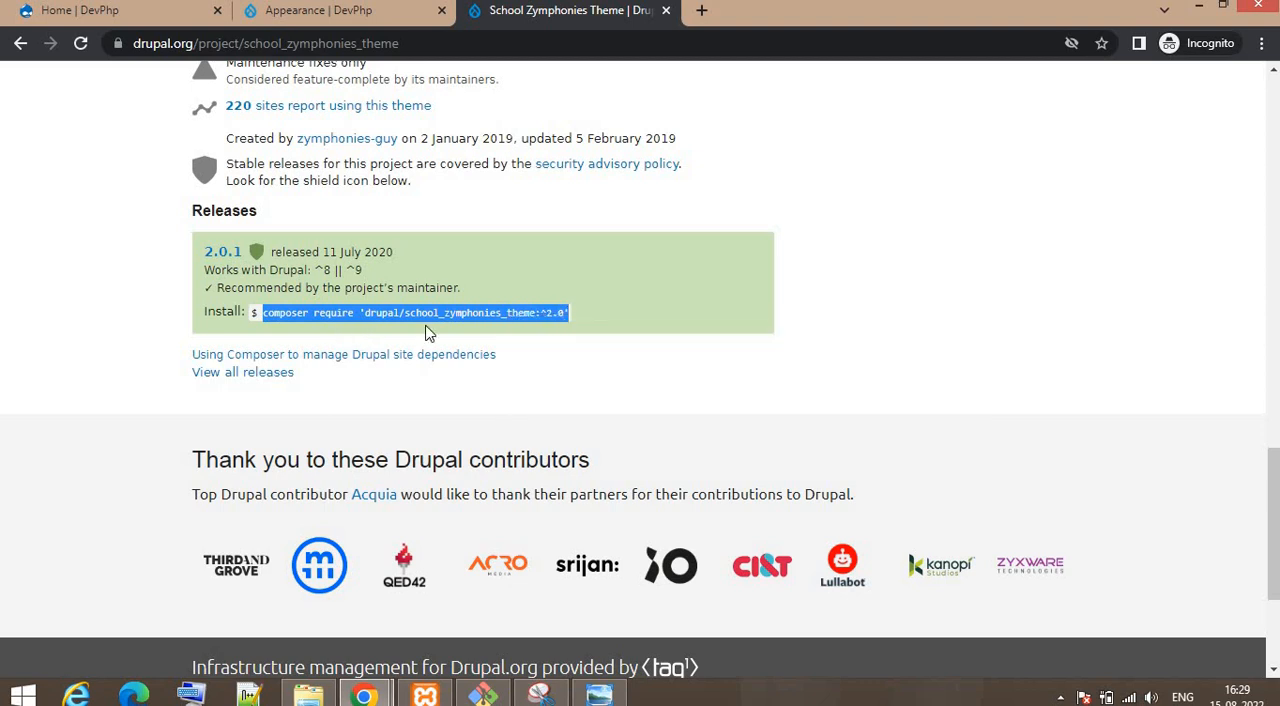
mouse_move(450, 327)
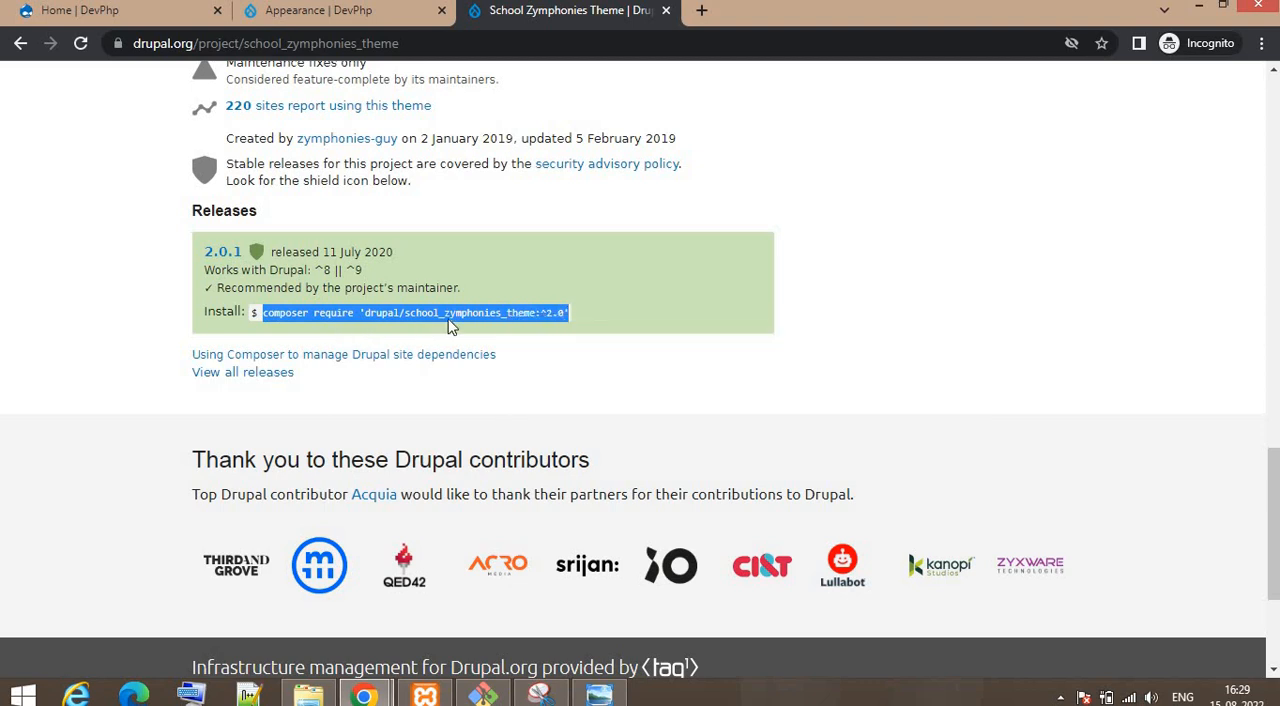
mouse_move(512, 318)
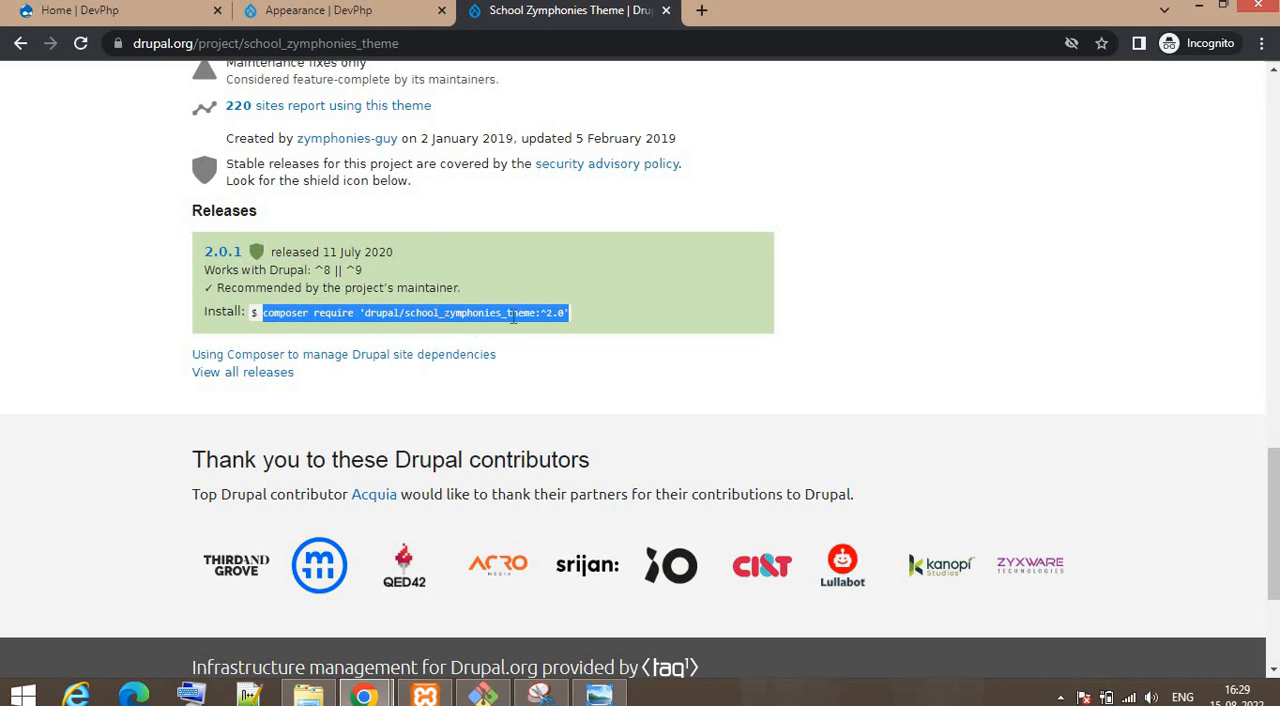
mouse_move(475, 597)
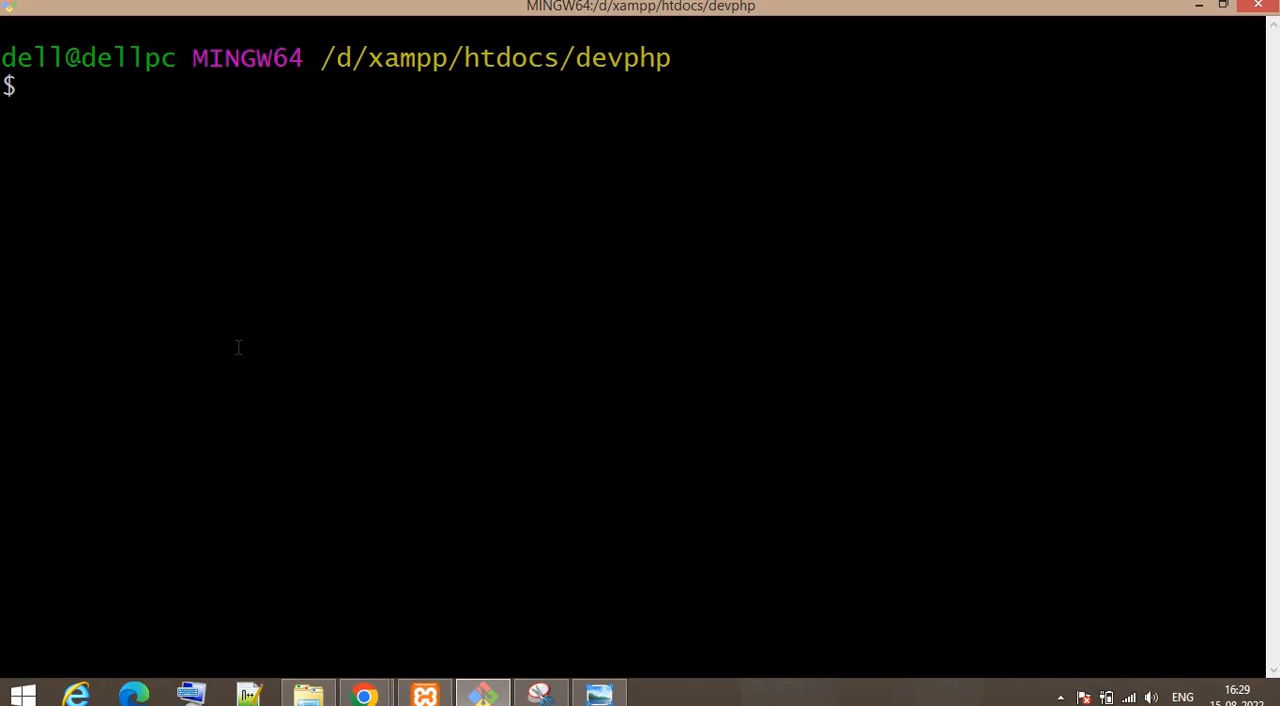
mouse_move(707, 107)
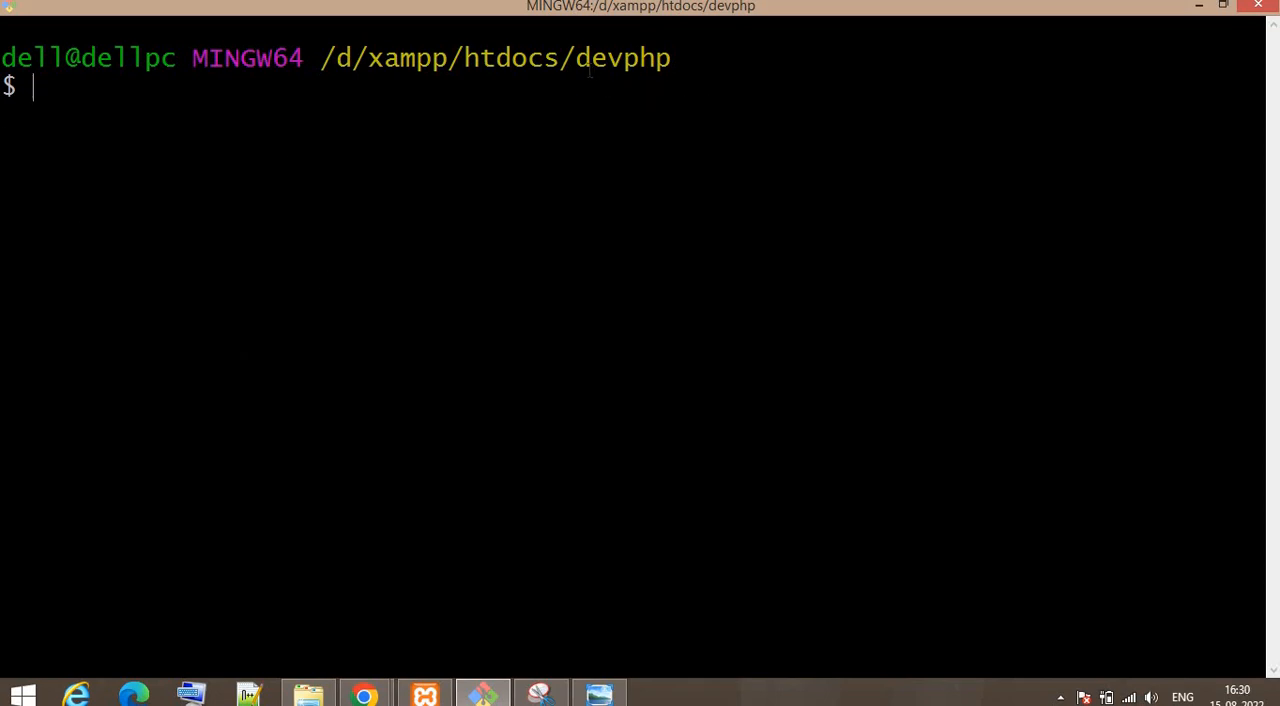
Run composer require 'drupal/school_zymphonies_theme:^2.0' in the devphp Git Bash terminal.
double_click(622, 58)
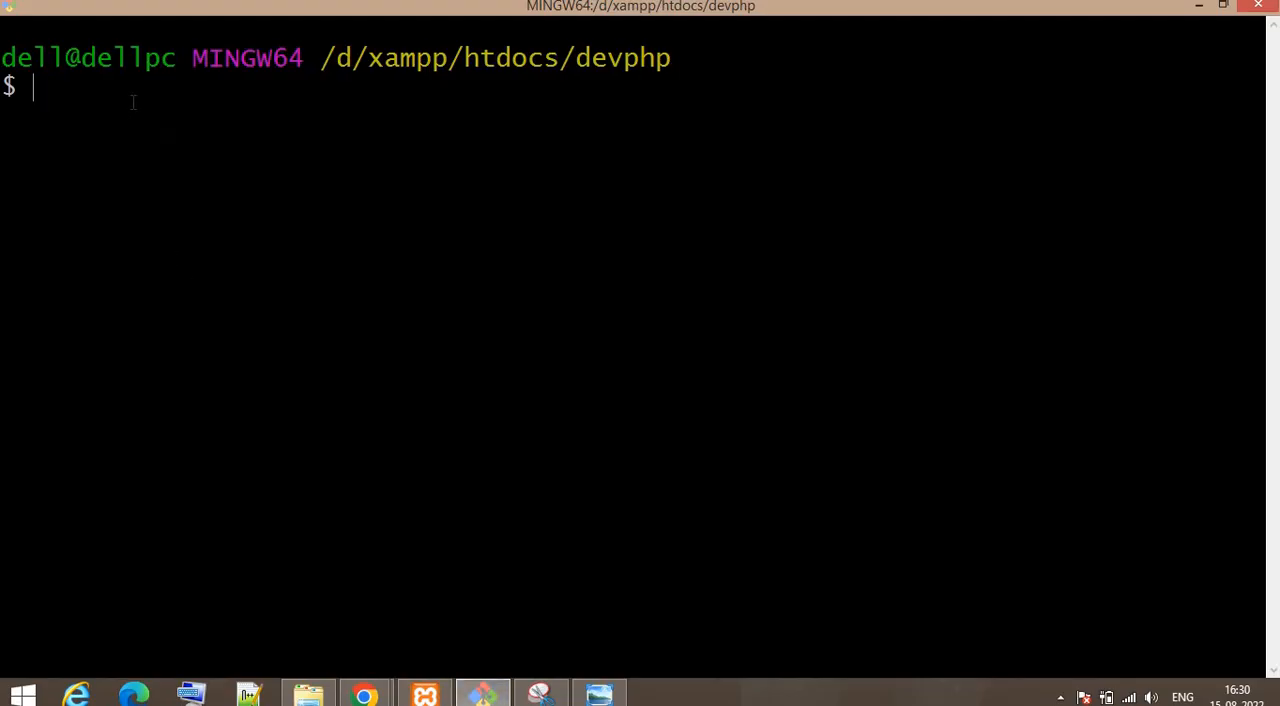
text(composer require 'drupal/school_zymphonies_theme:^2.0')
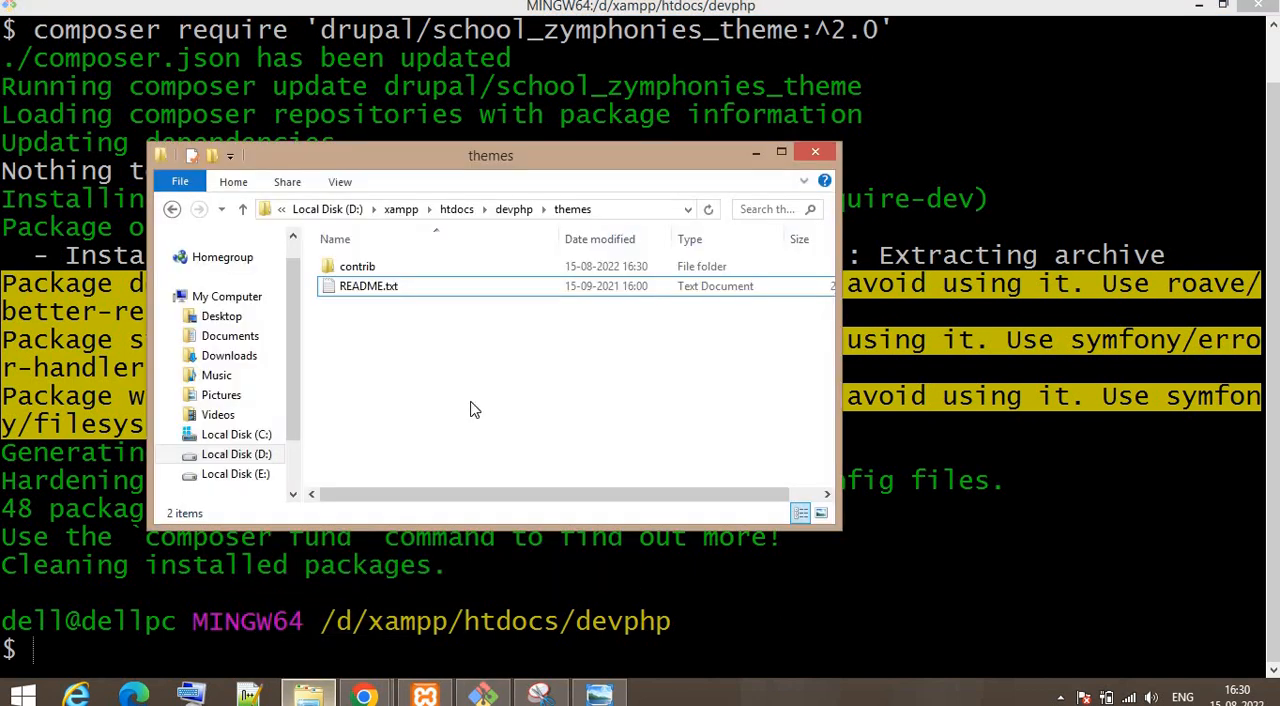
Open the themes contrib folder to confirm school_zymphonies_theme is there.
double_click(357, 266)
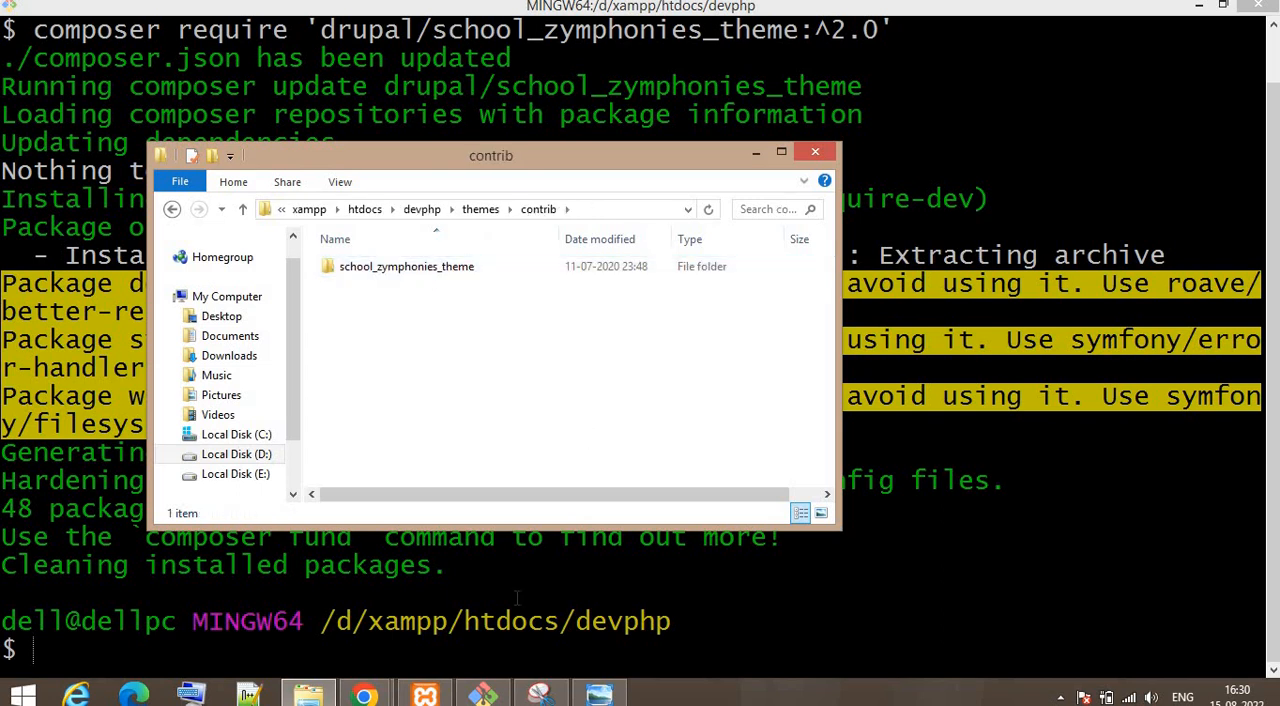
mouse_move(363, 692)
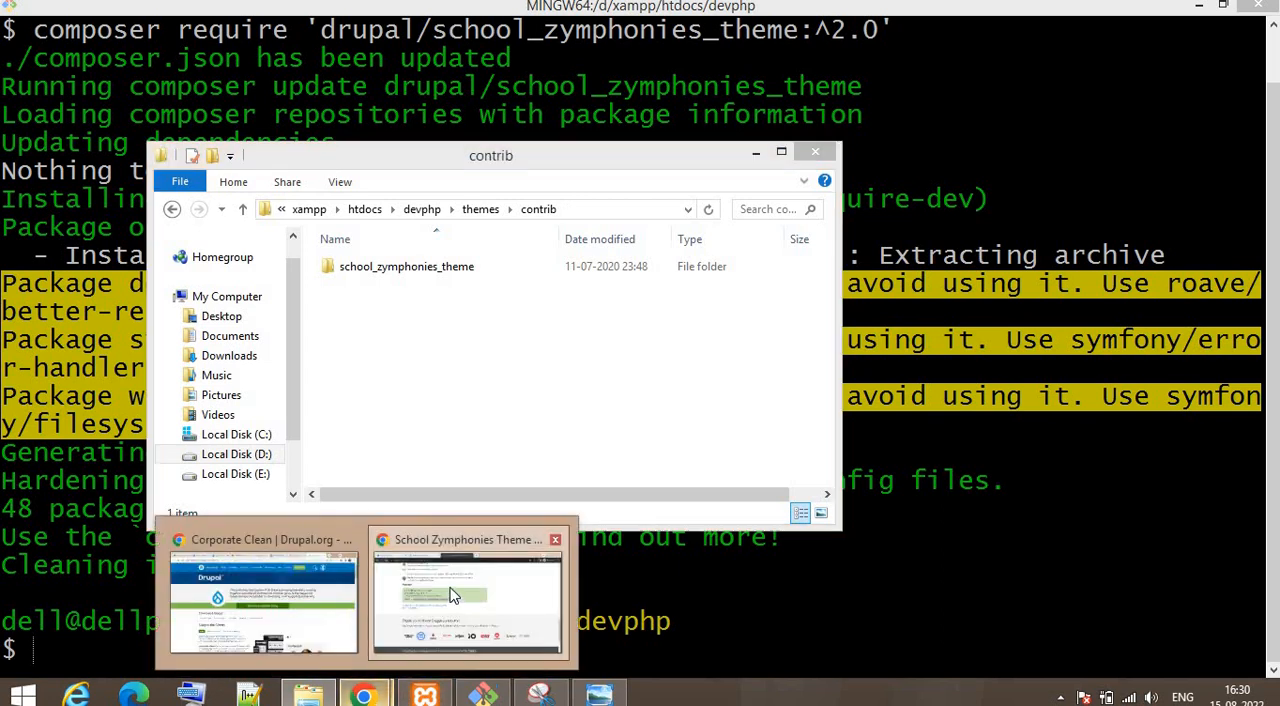
Reload the DevPhp Appearance page and scroll to School Zymphonies Theme 2.0.1 under Uninstalled themes.
click(467, 595)
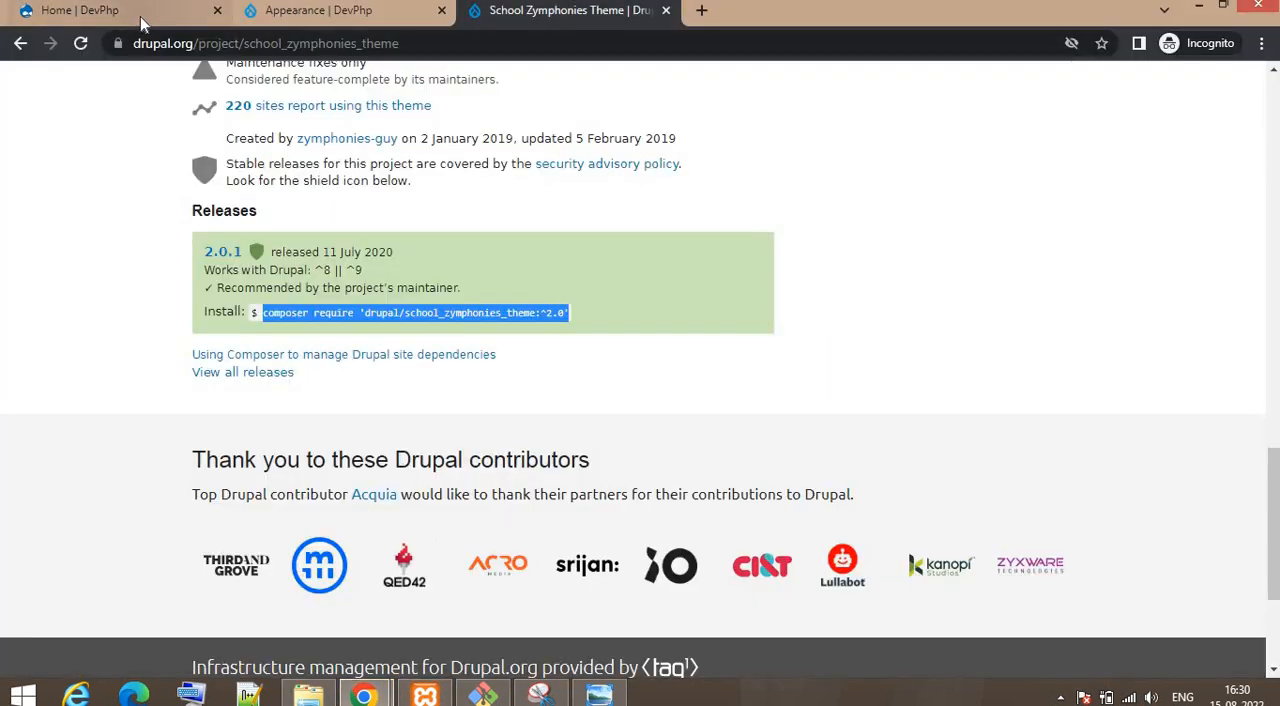
click(345, 10)
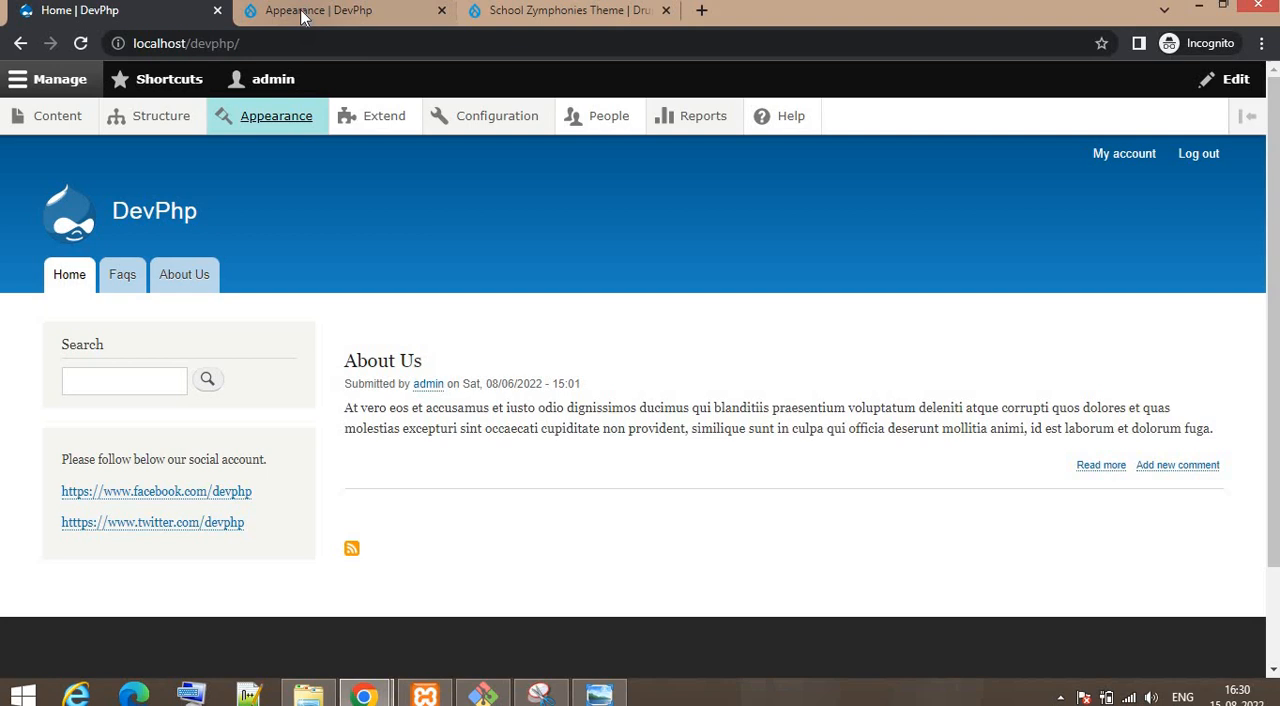
click(276, 115)
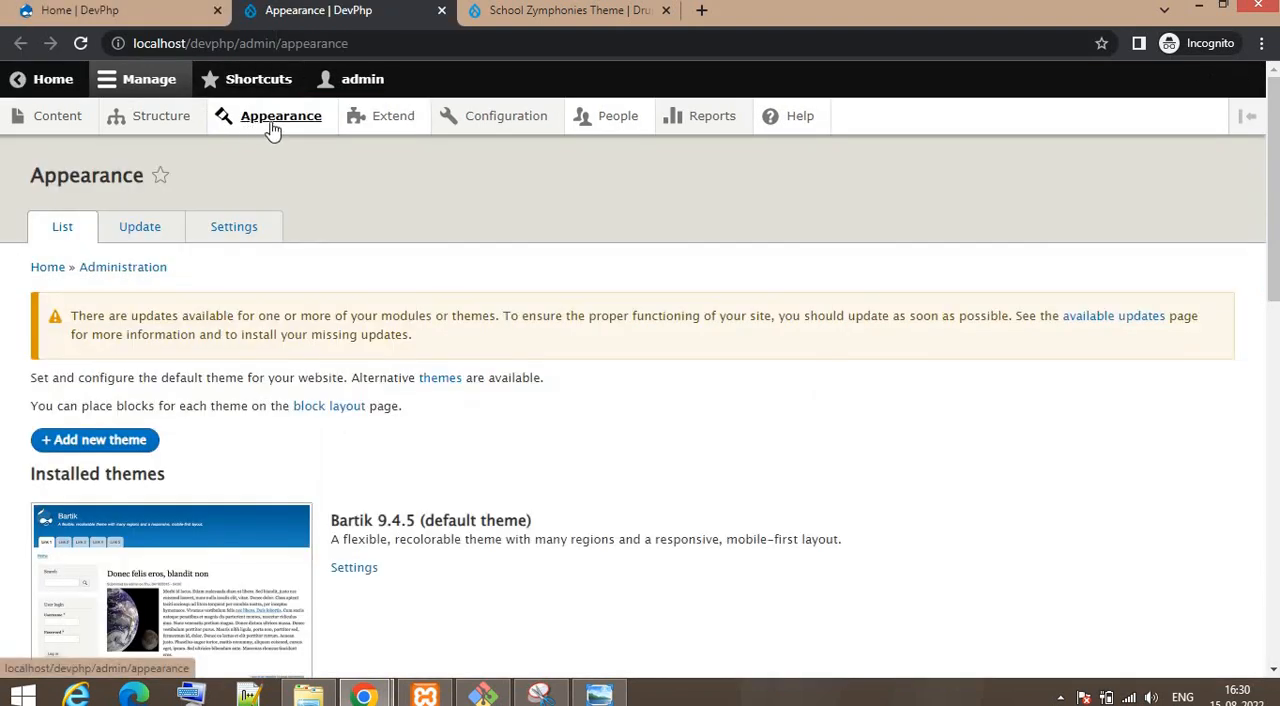
click(281, 115)
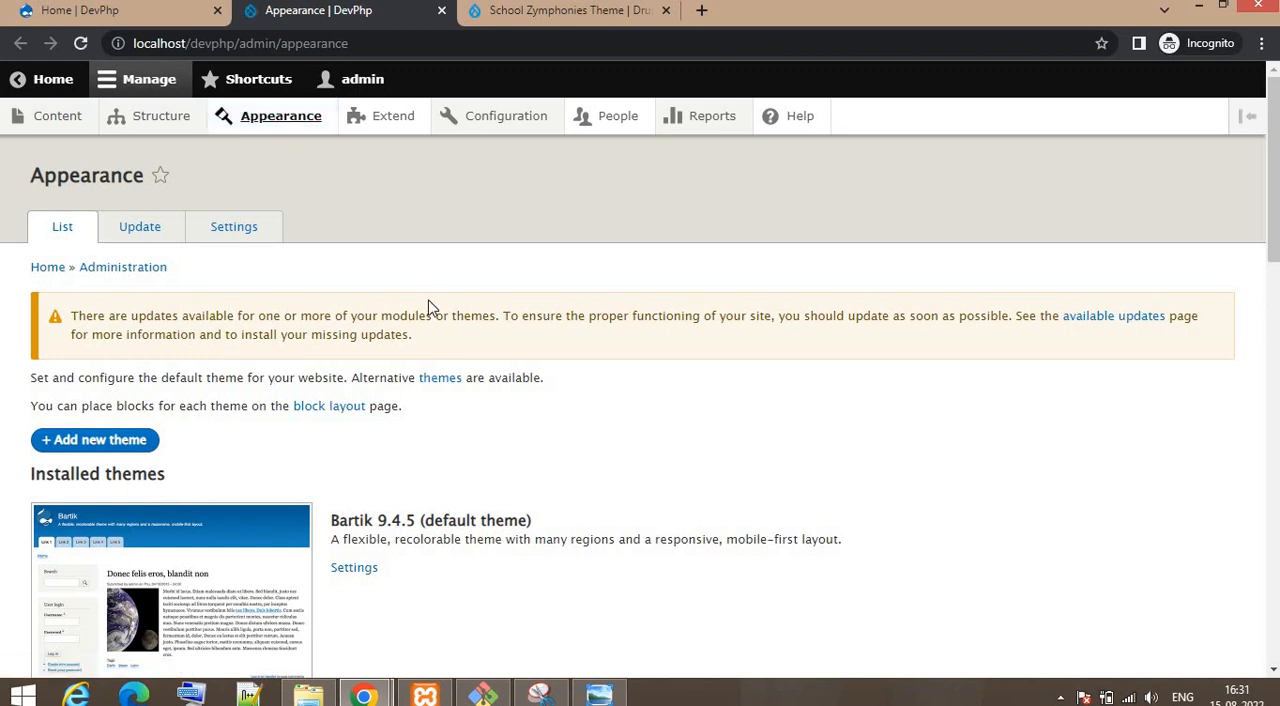
scroll(down, 3)
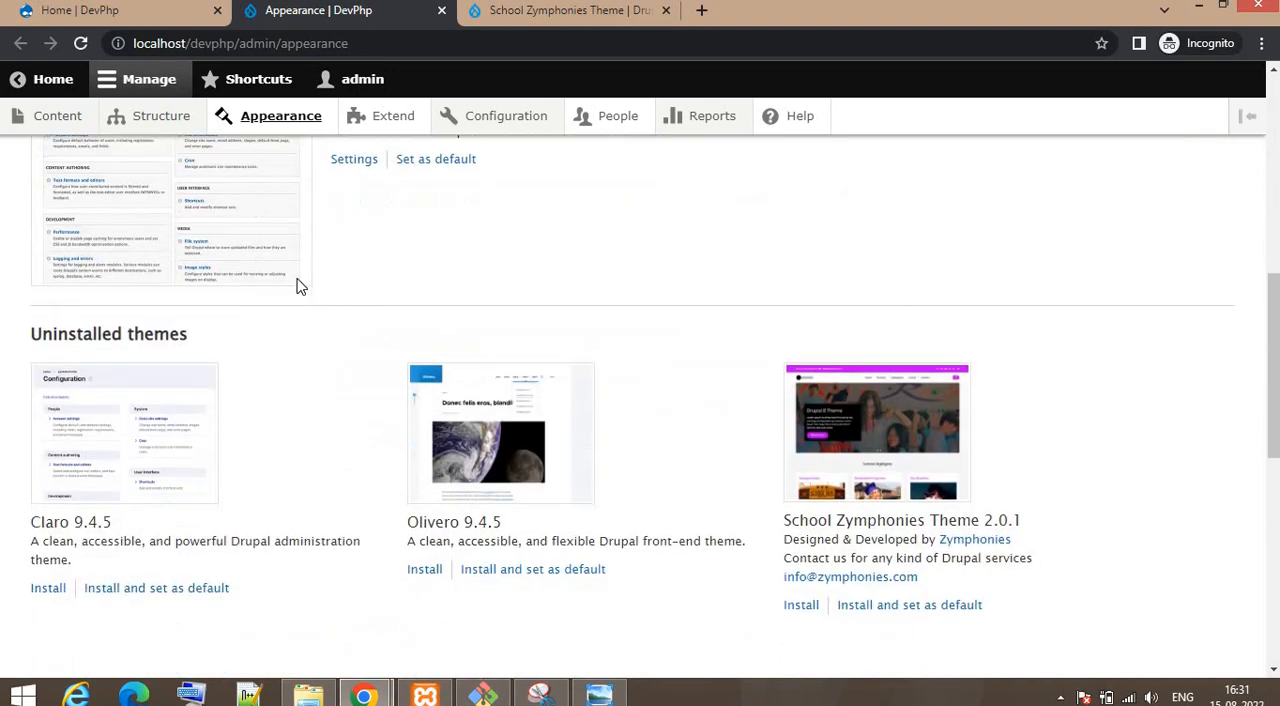
mouse_move(590, 475)
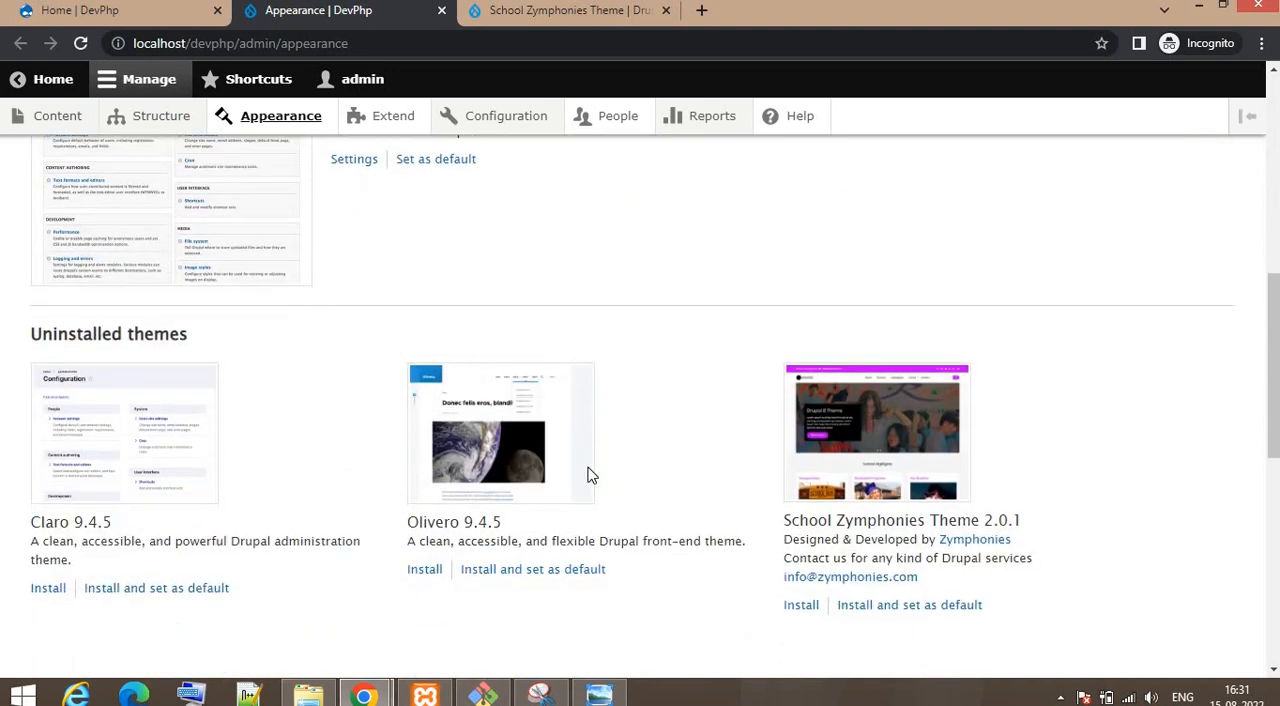
scroll(down, 3)
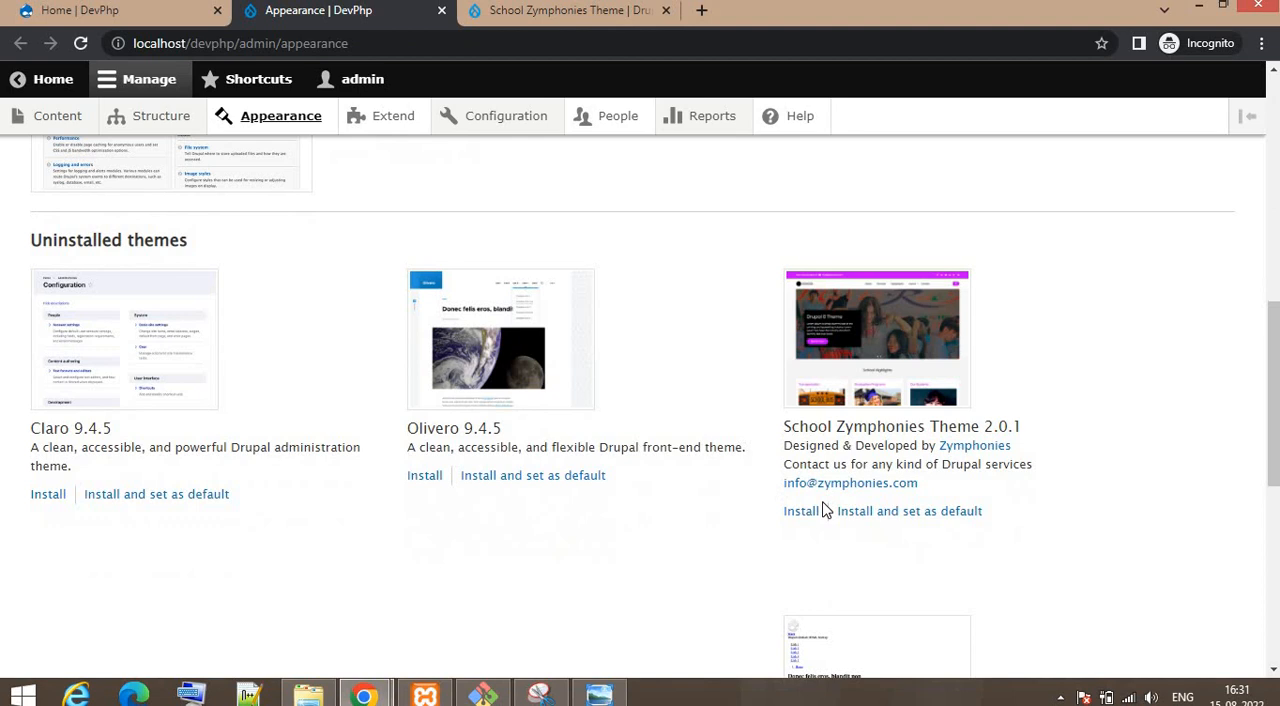
mouse_move(837, 527)
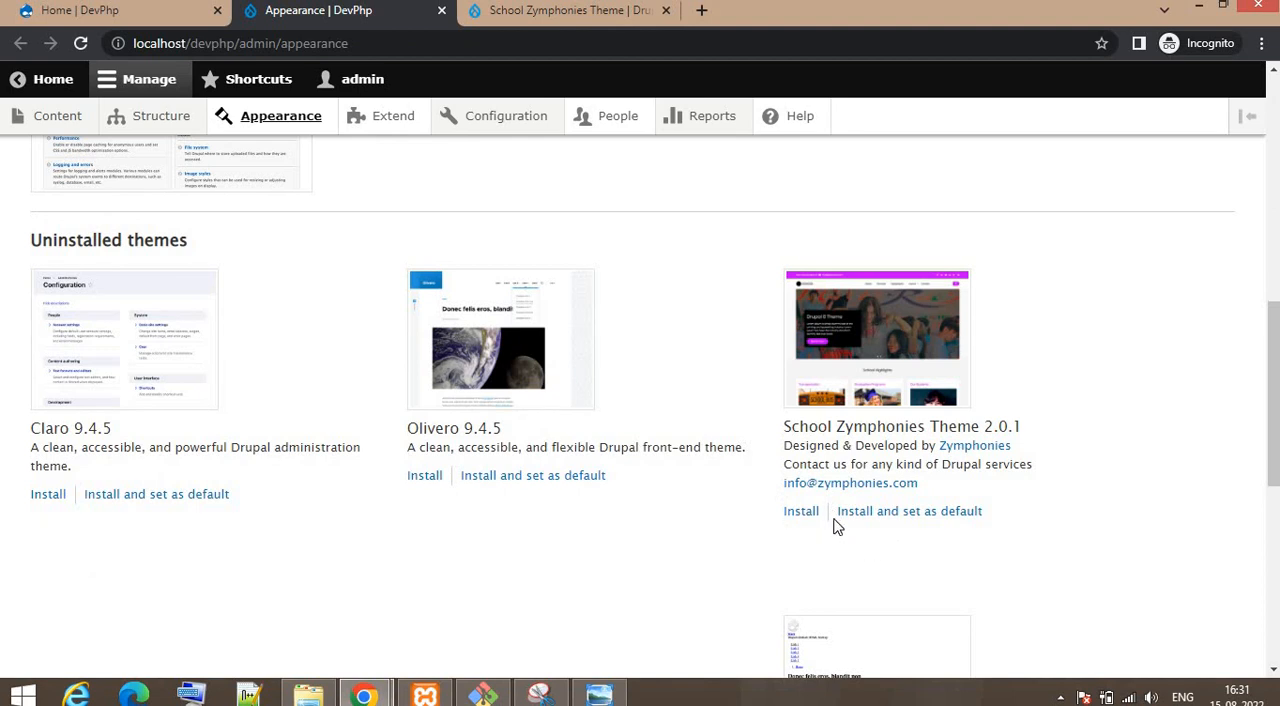
mouse_move(909, 511)
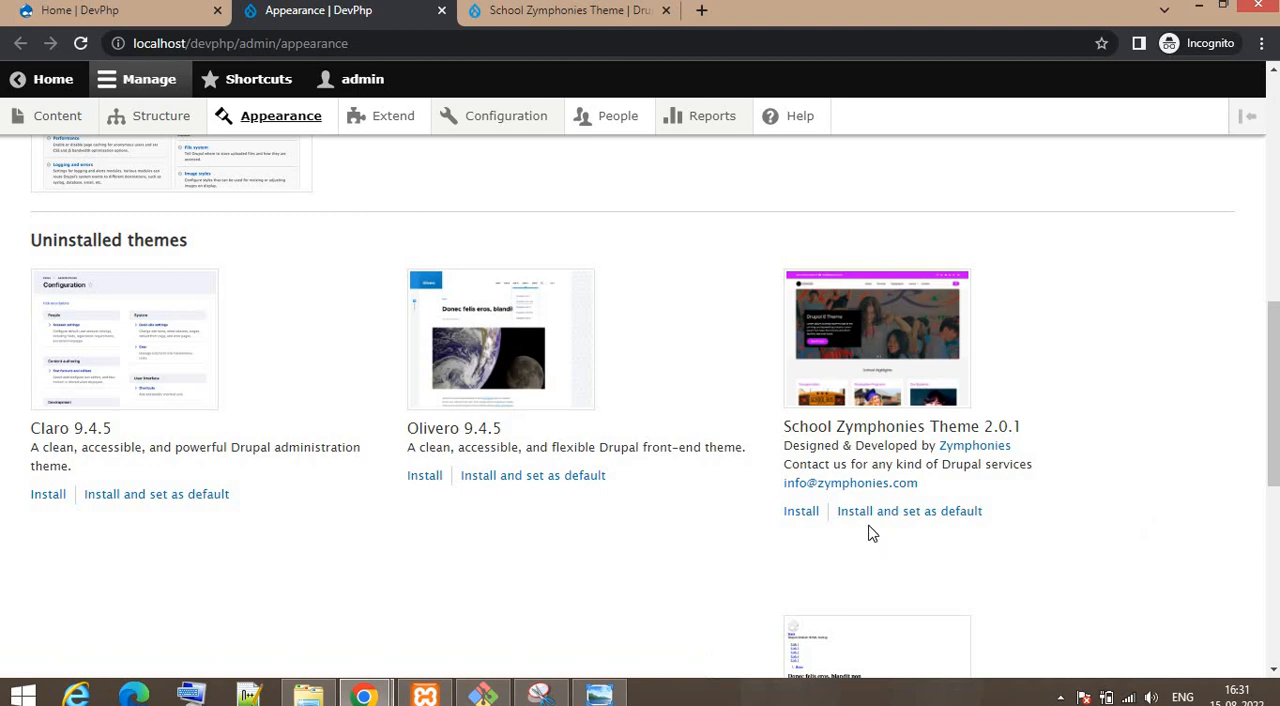
mouse_move(909, 511)
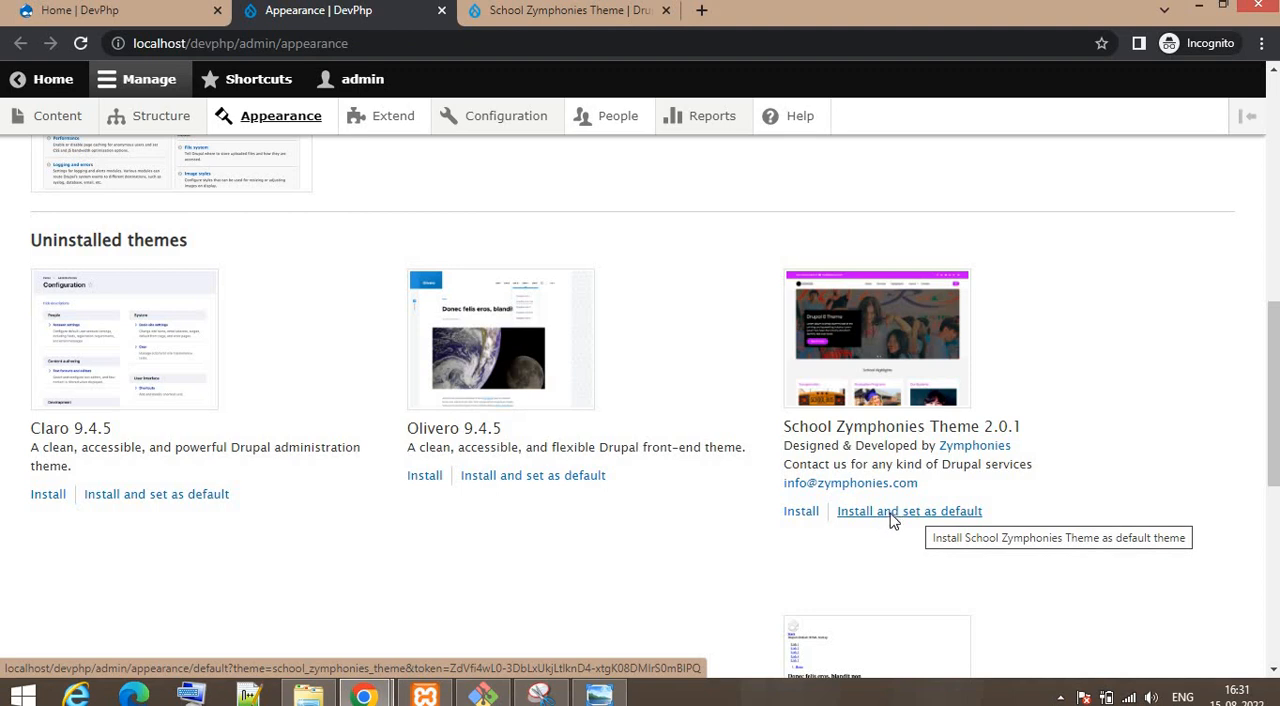
Install School Zymphonies Theme 2.0.1 and set it as default, then review Installed themes.
click(909, 511)
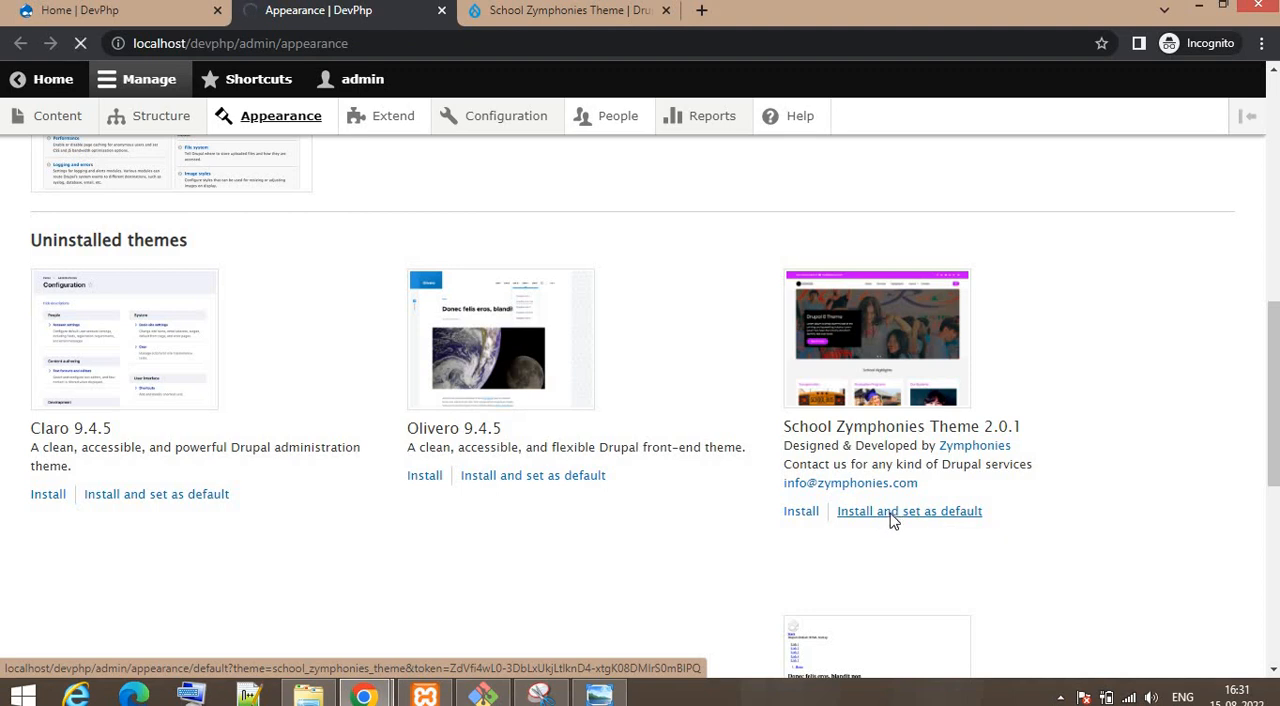
click(909, 511)
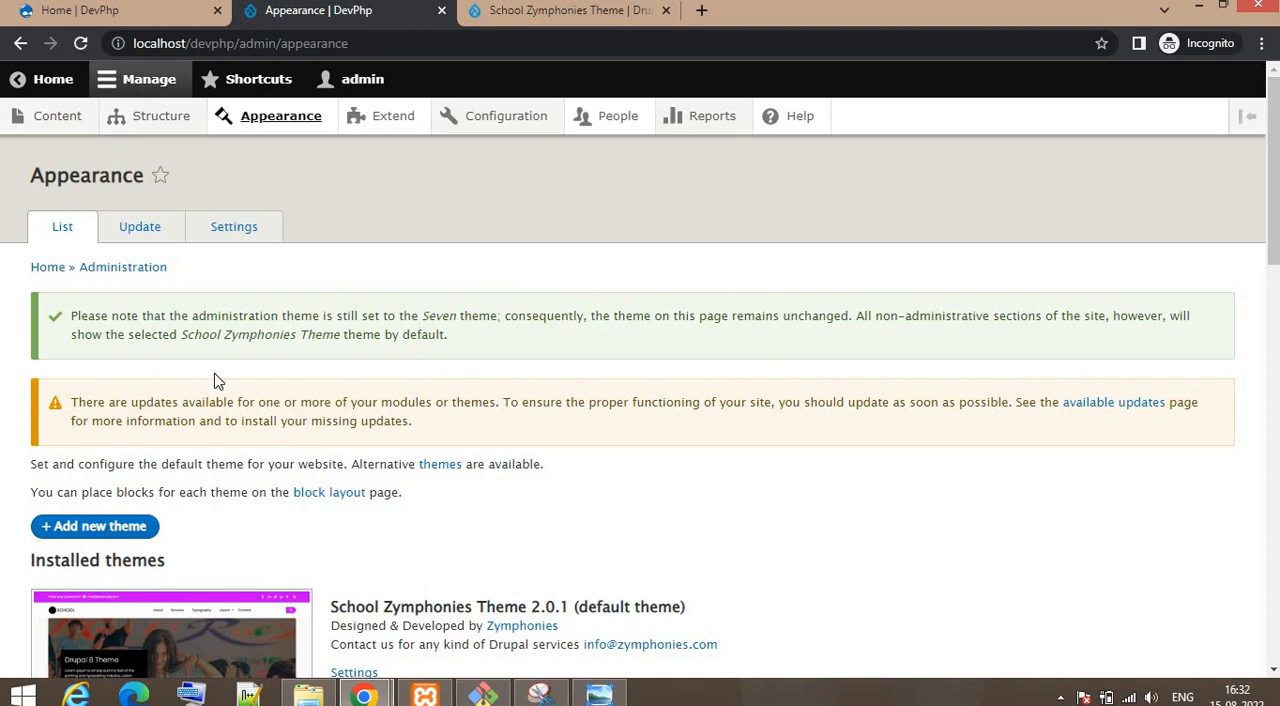
scroll(down, 3)
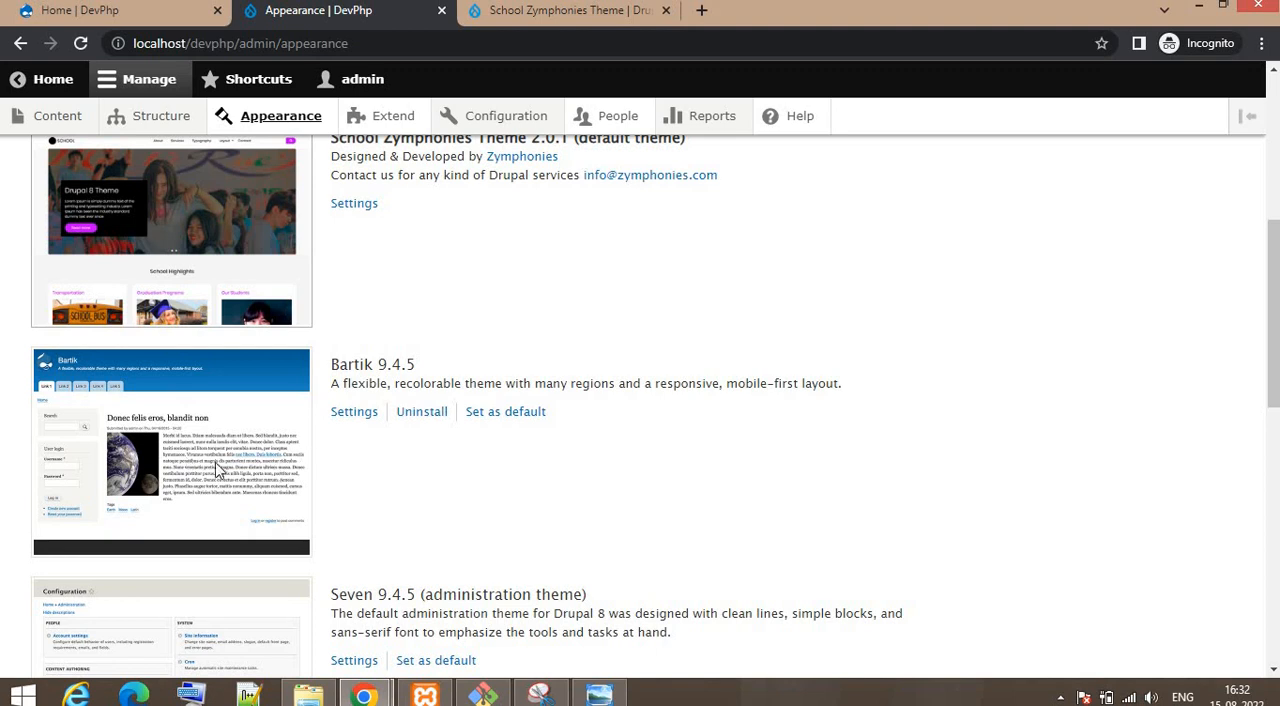
mouse_move(243, 475)
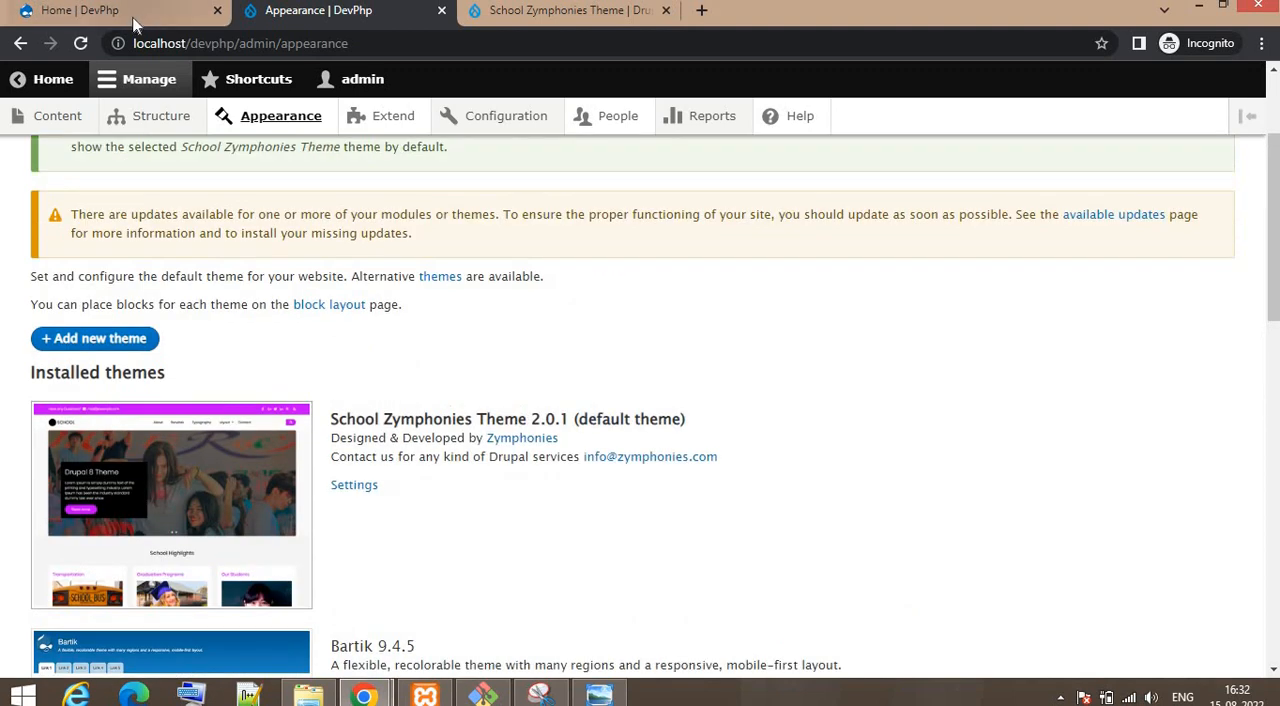
Reload the DevPhp home page in the purple theme, view About Us, then return to Appearance.
click(110, 10)
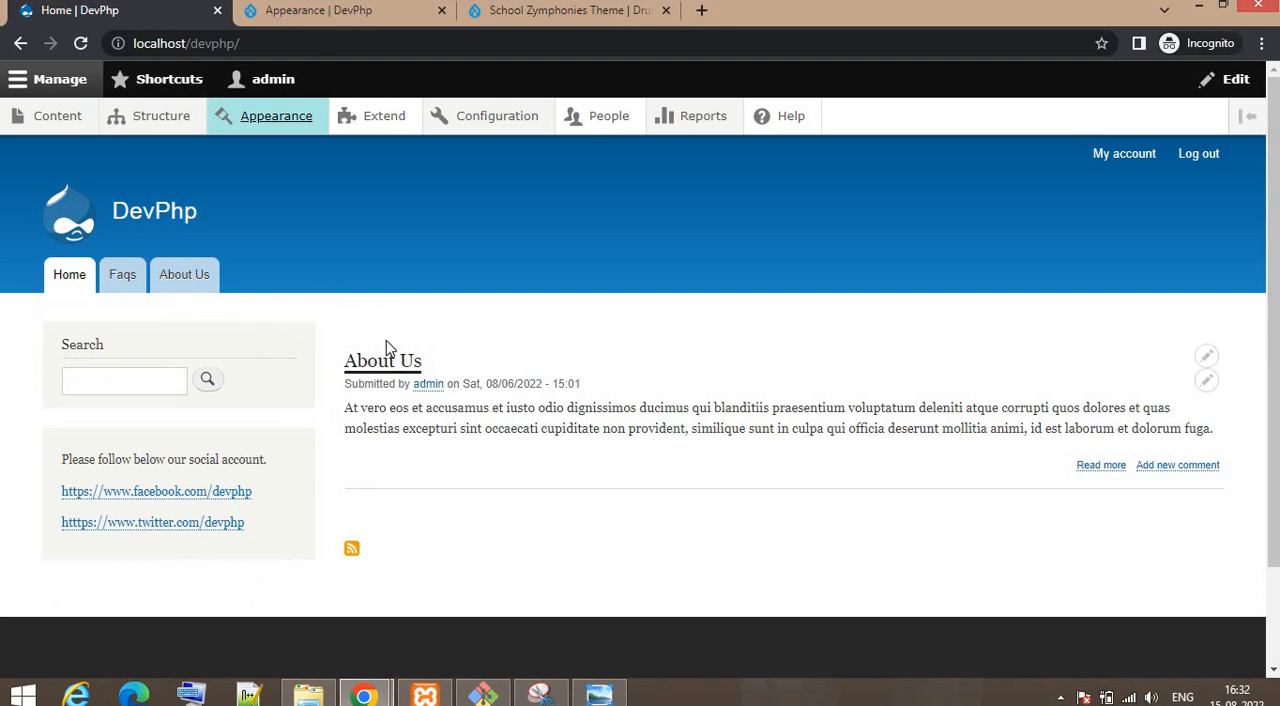
click(80, 43)
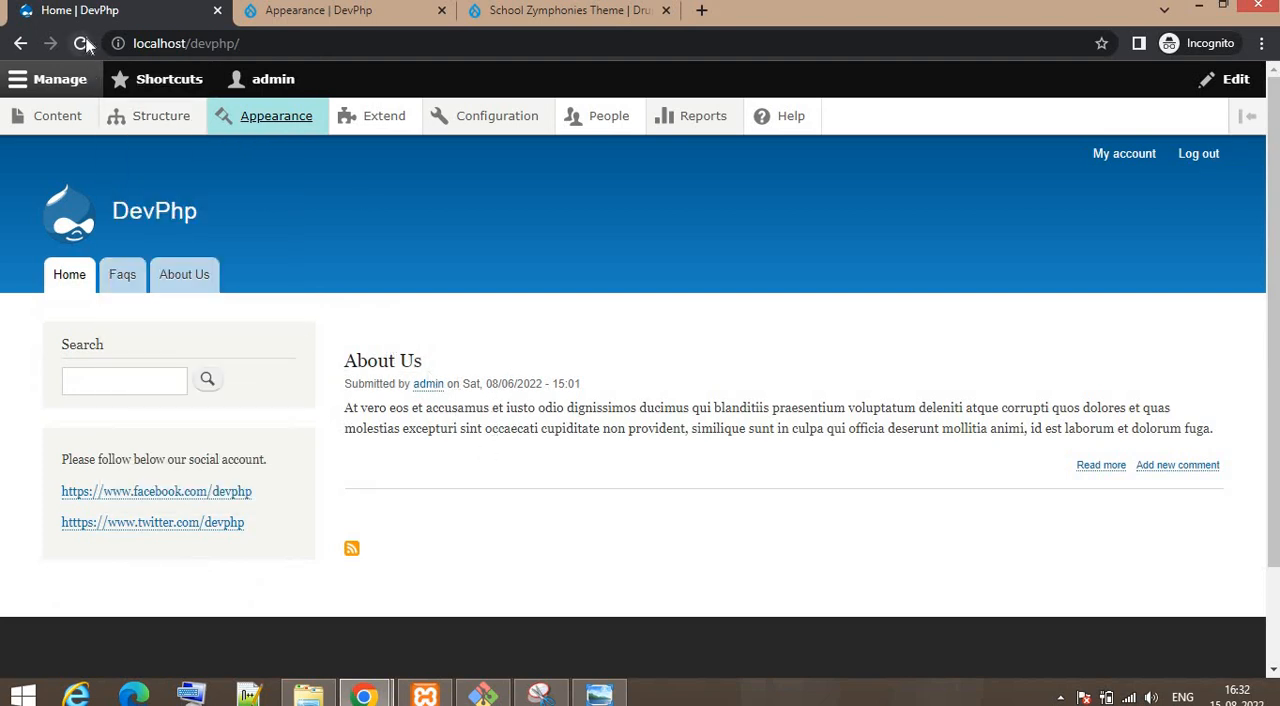
click(85, 43)
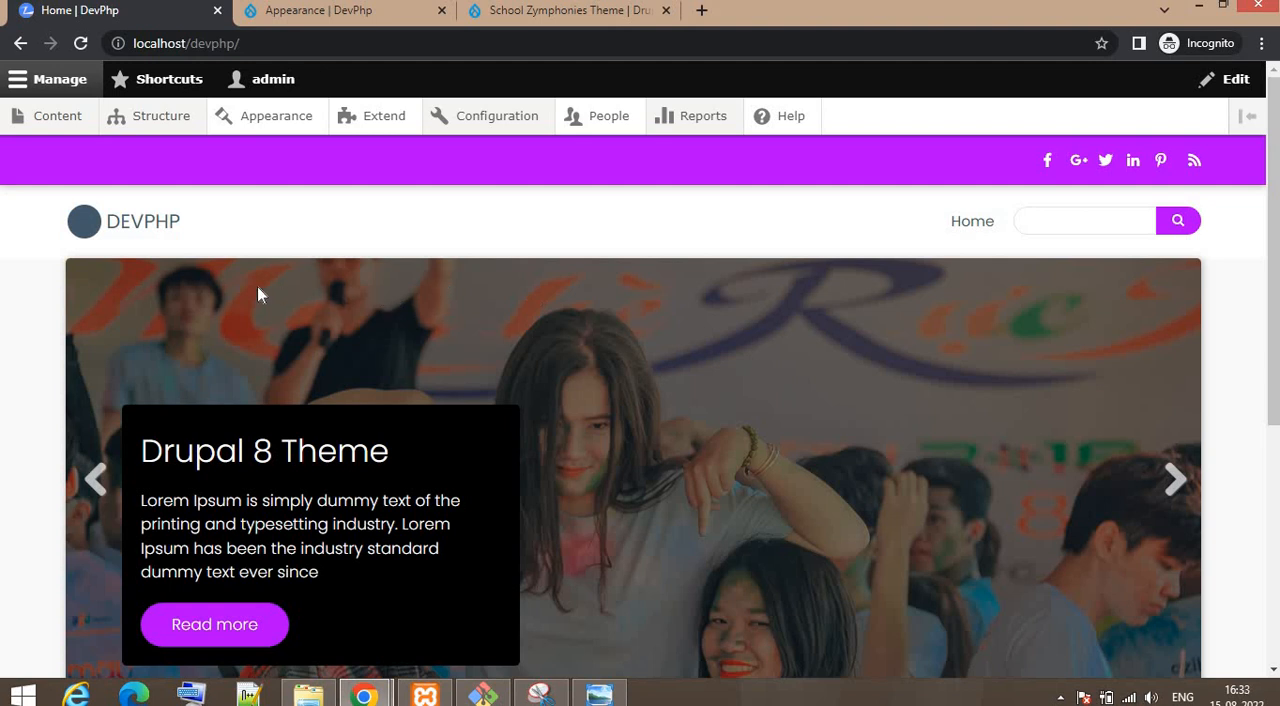
mouse_move(1240, 270)
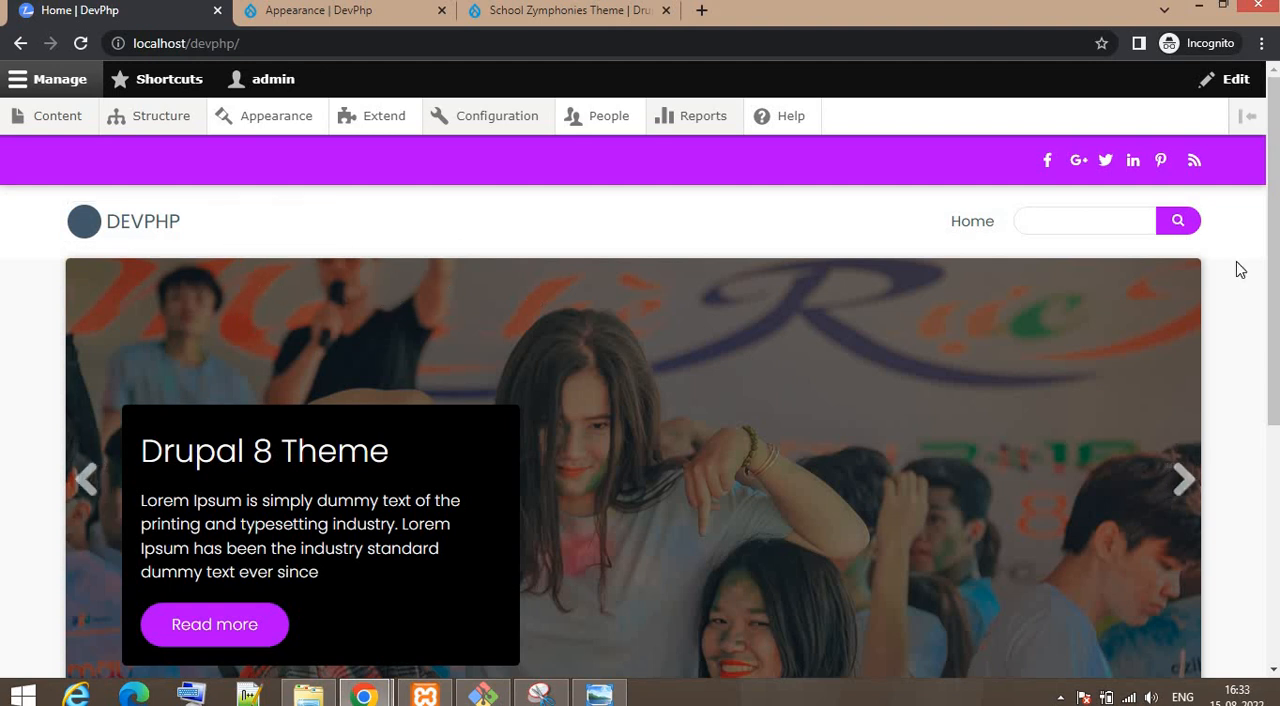
scroll(down, 3)
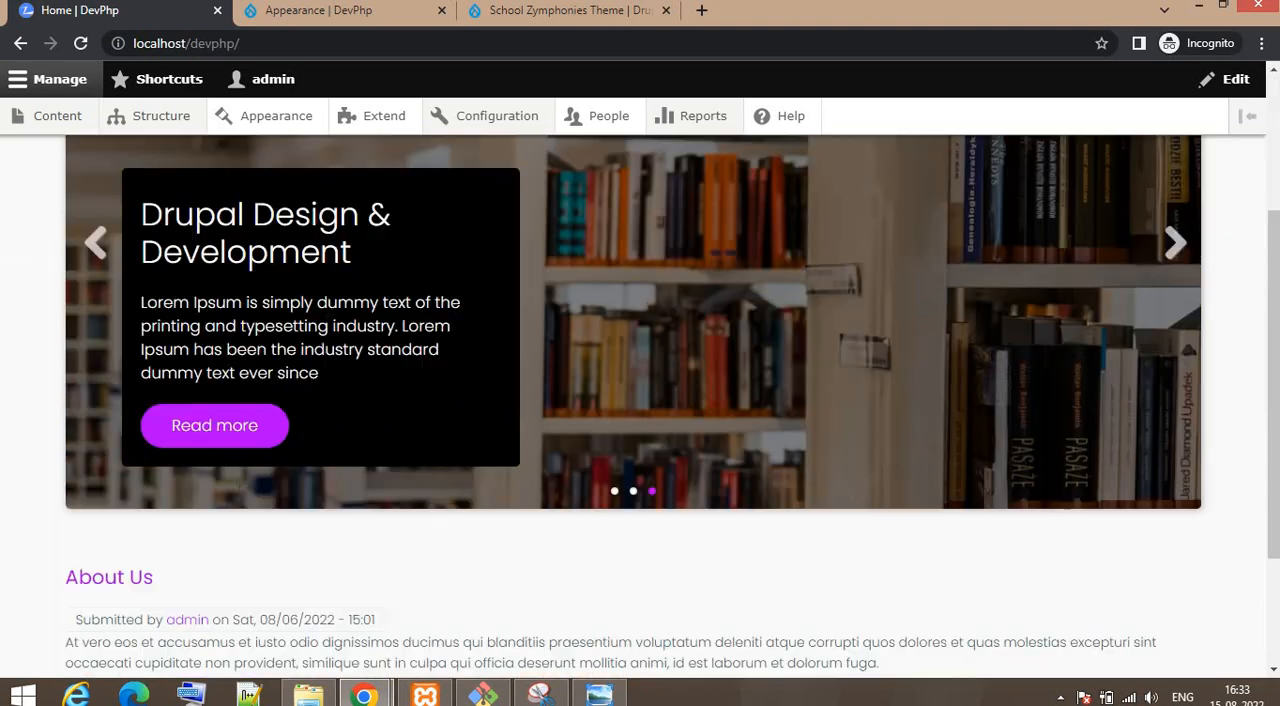
scroll(down, 3)
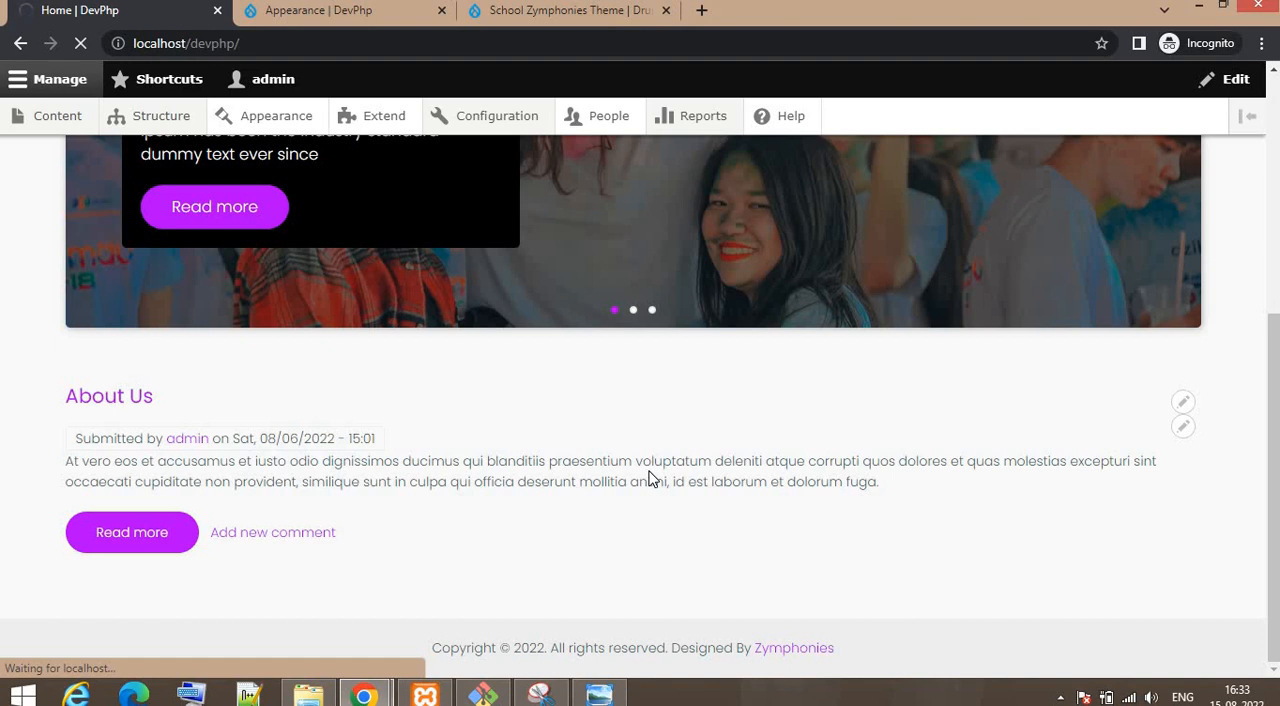
mouse_move(565, 501)
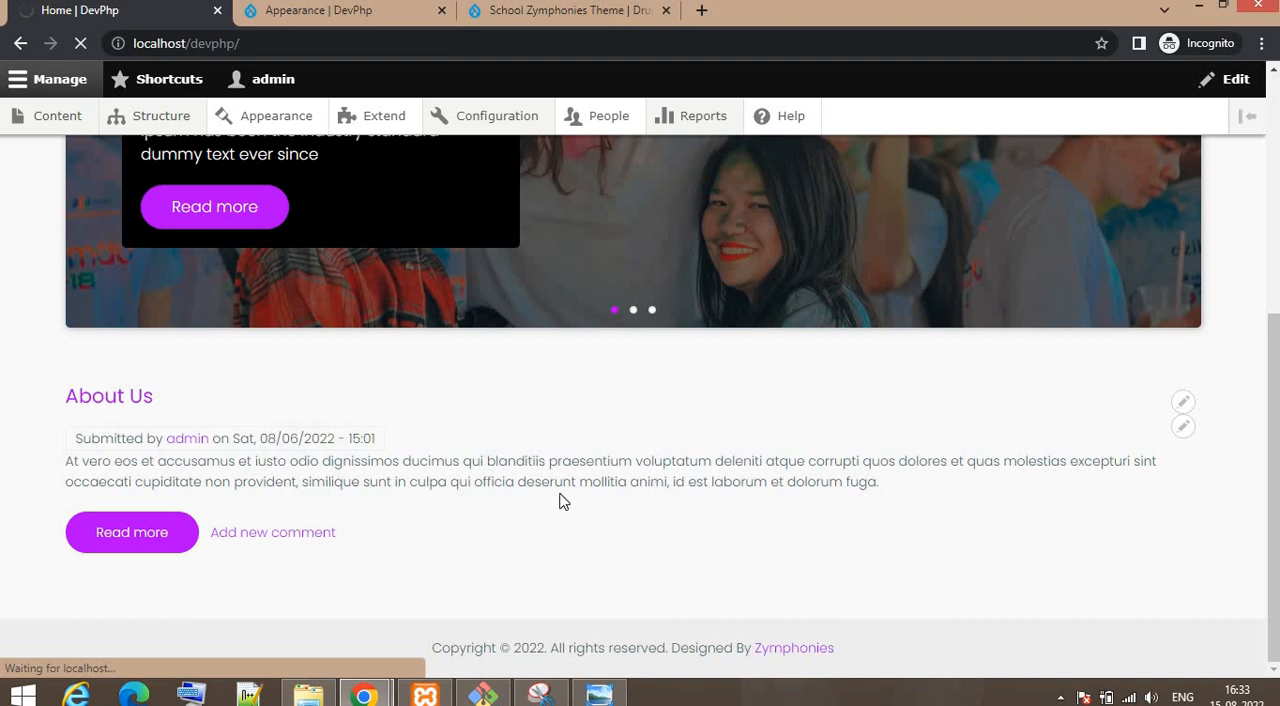
click(131, 532)
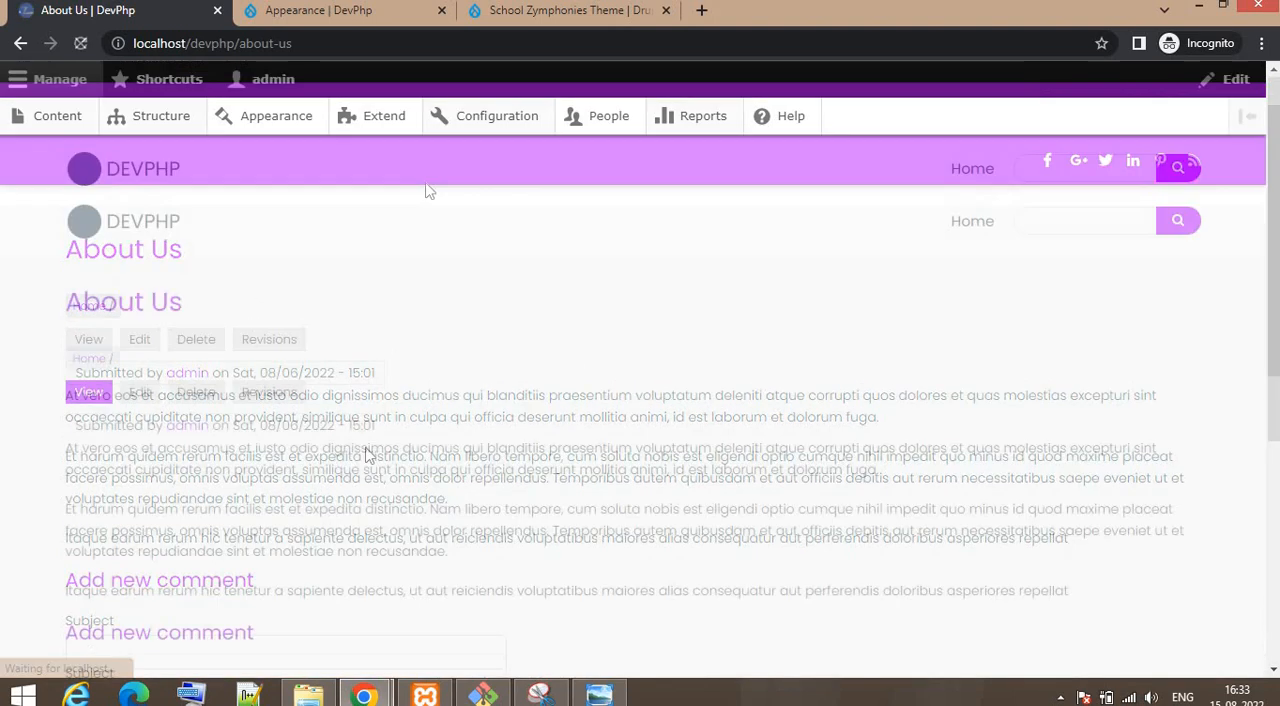
click(318, 10)
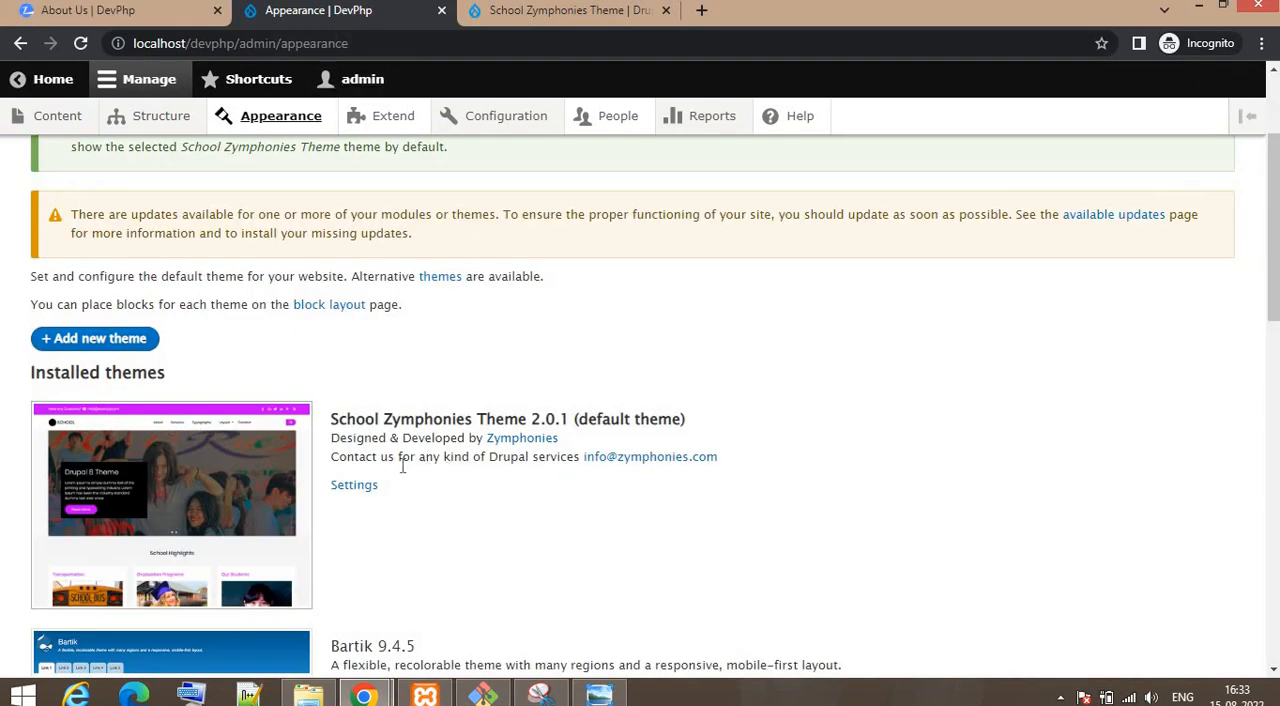
scroll(down, 3)
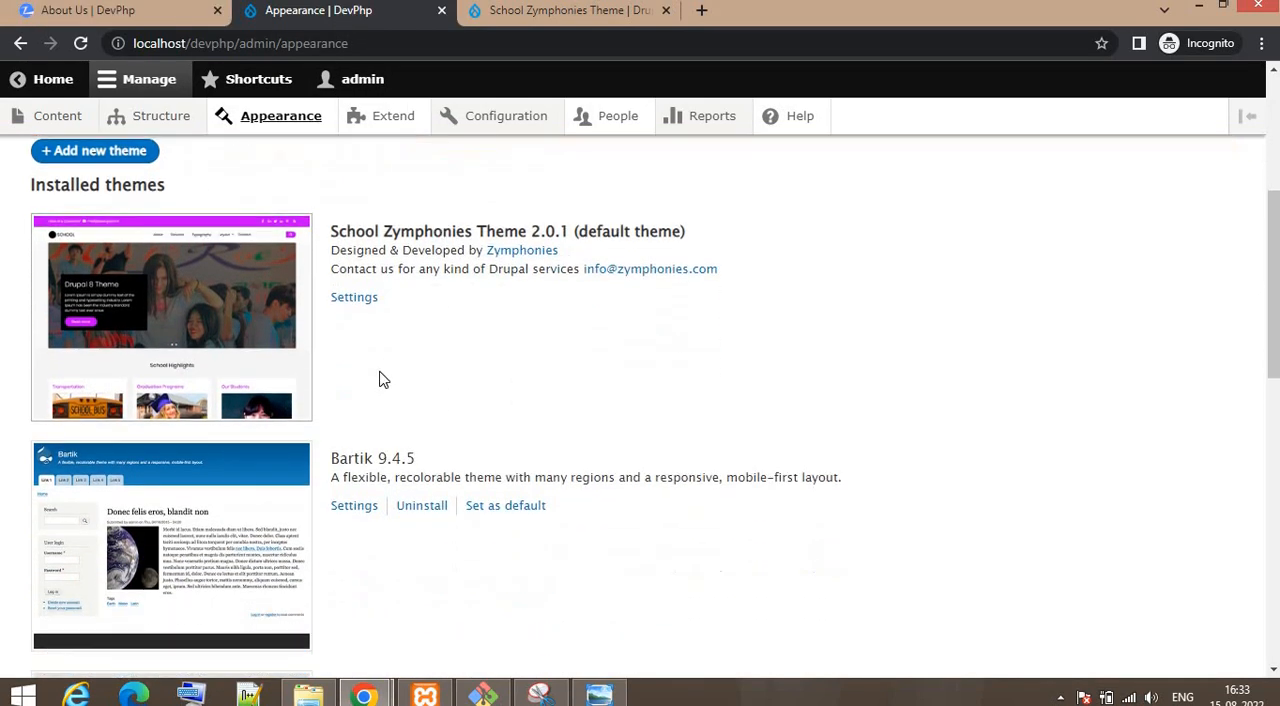
mouse_move(354, 297)
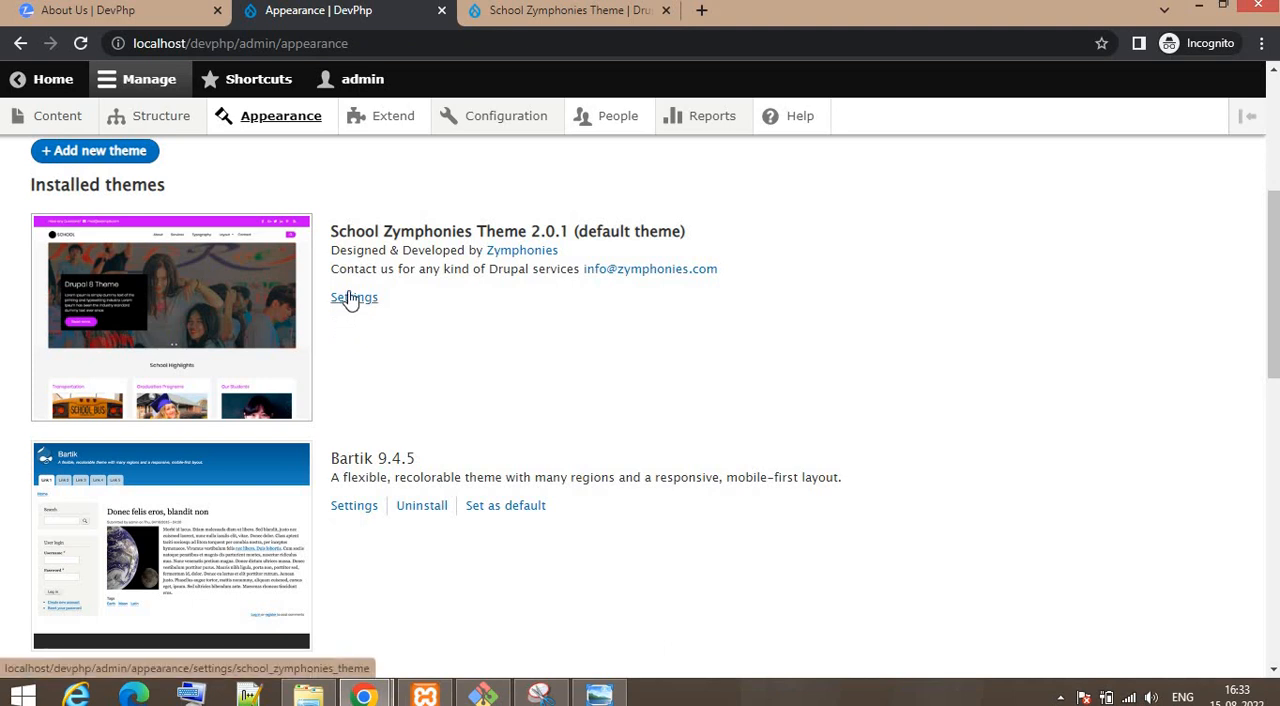
scroll(down, 3)
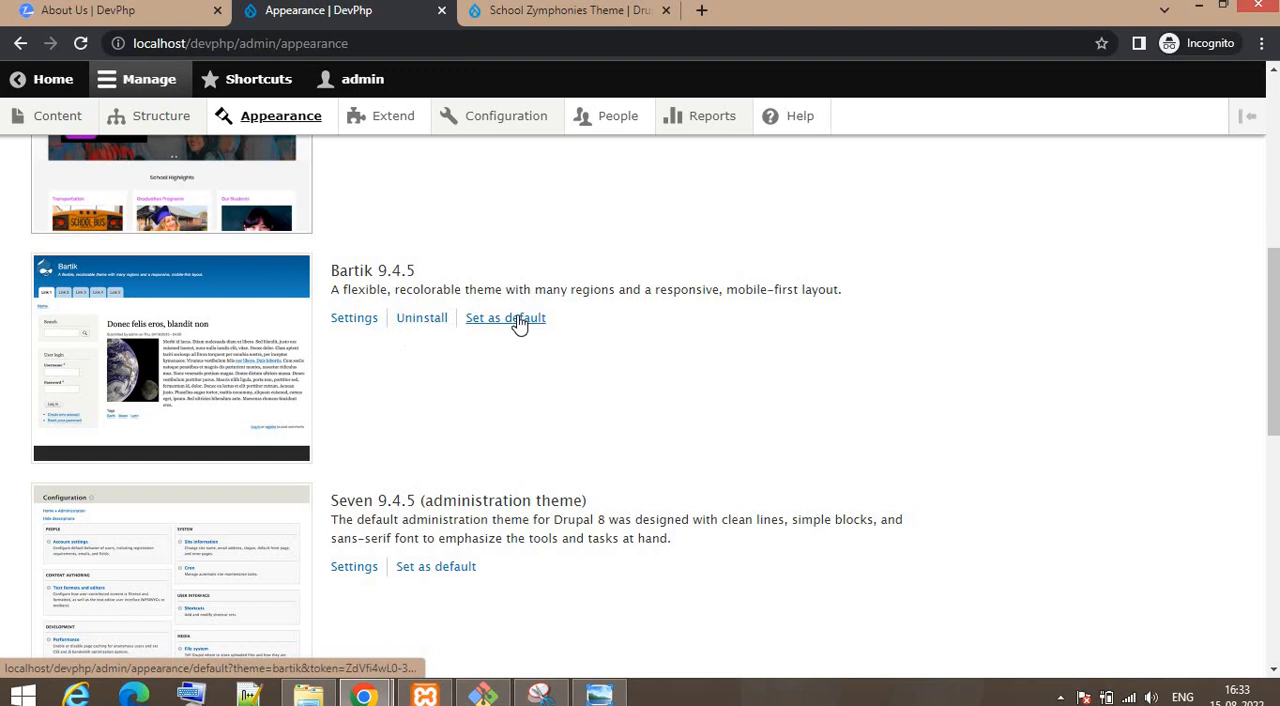
mouse_move(505, 317)
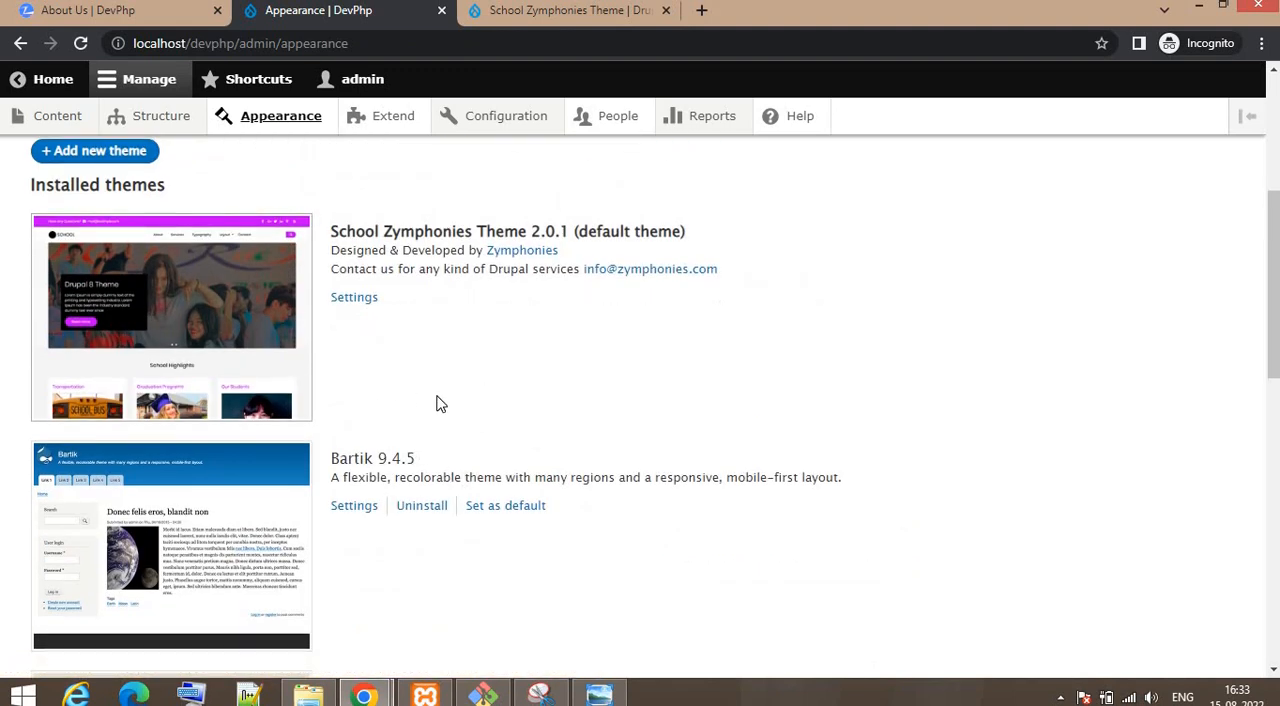
scroll(down, 3)
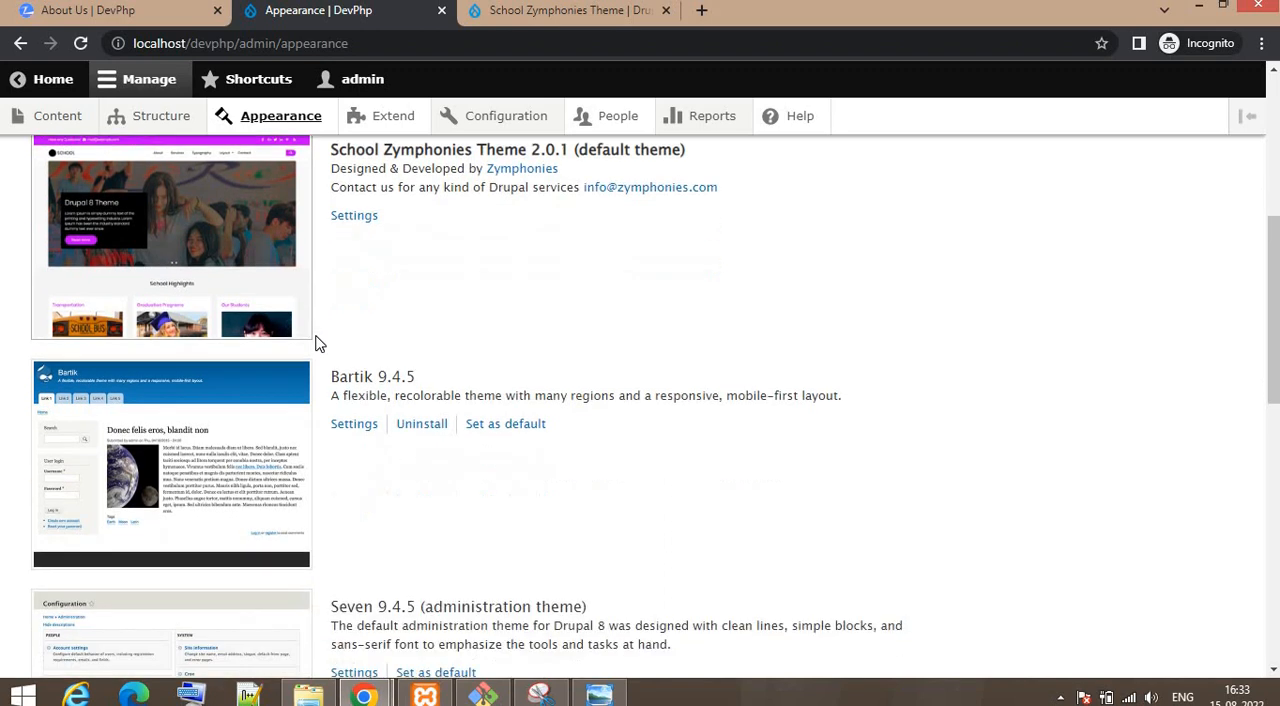
scroll(down, 3)
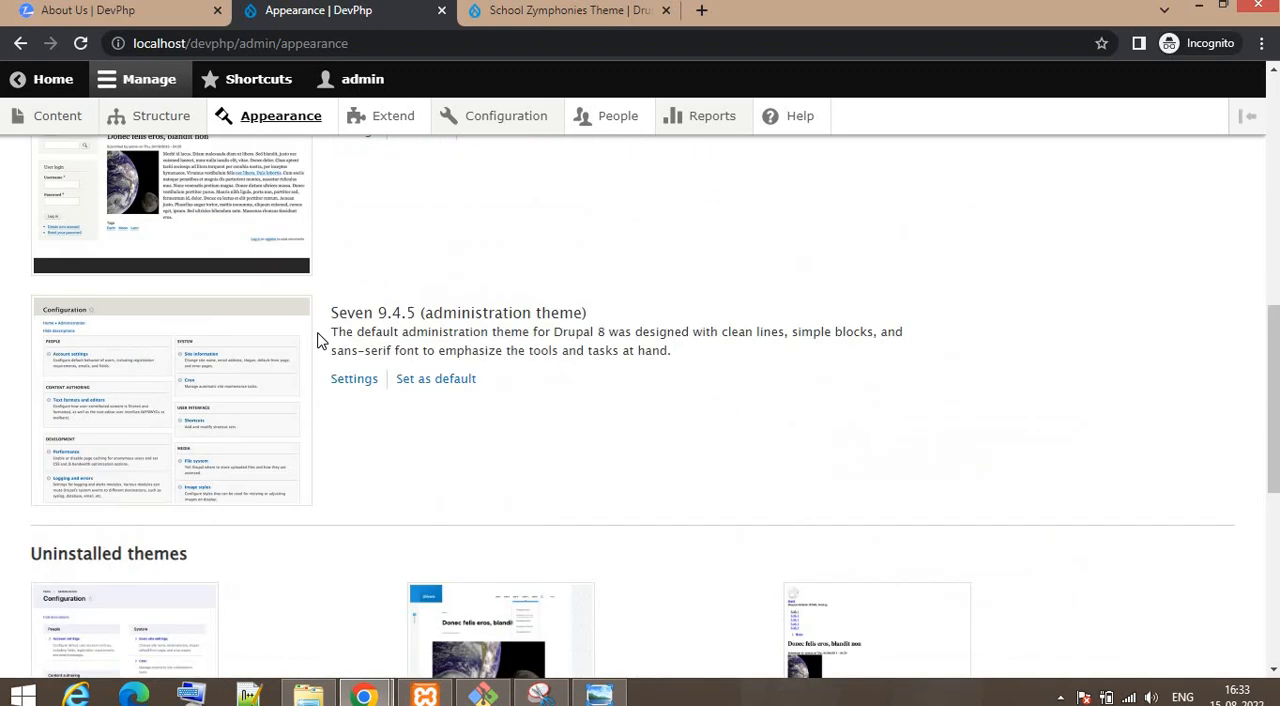